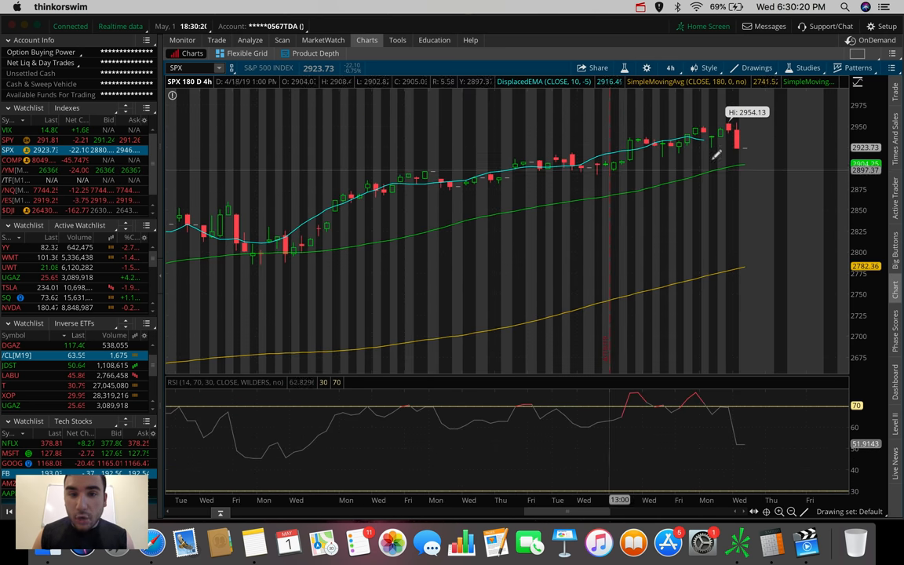
mouse_move(223, 224)
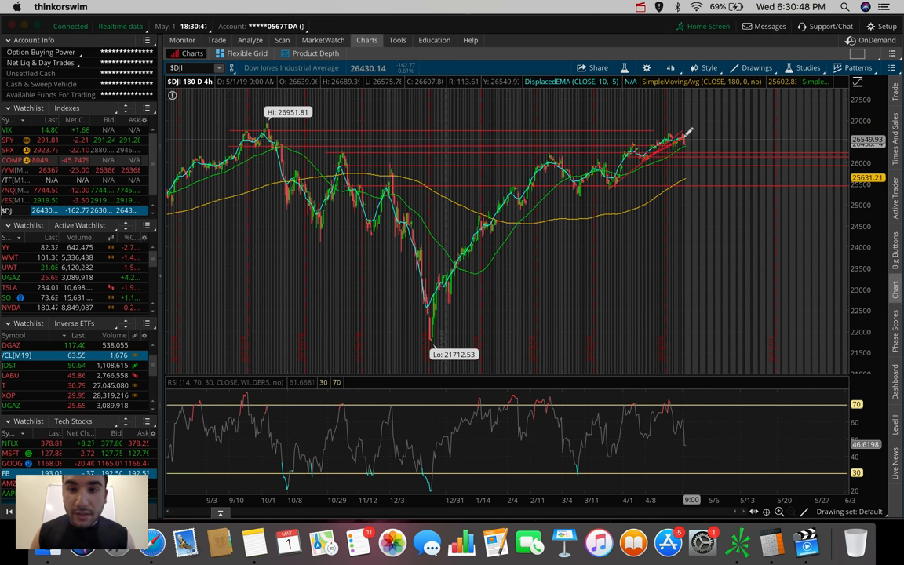
mouse_move(683, 140)
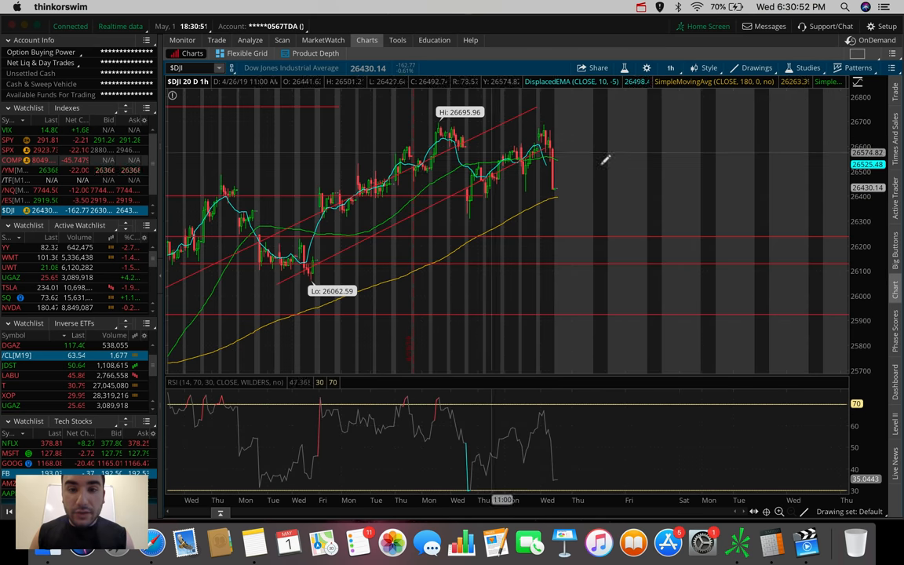
mouse_move(560, 145)
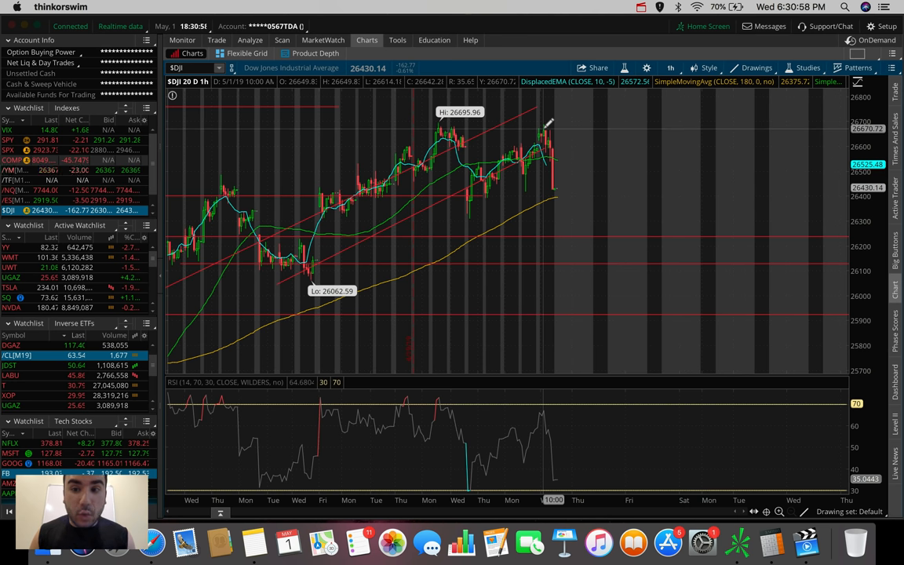
mouse_move(561, 187)
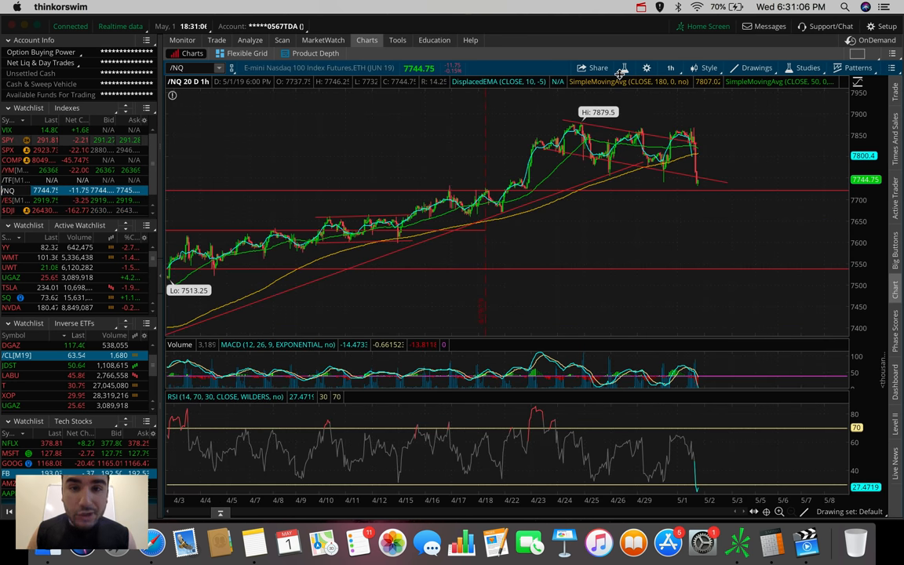
mouse_move(707, 68)
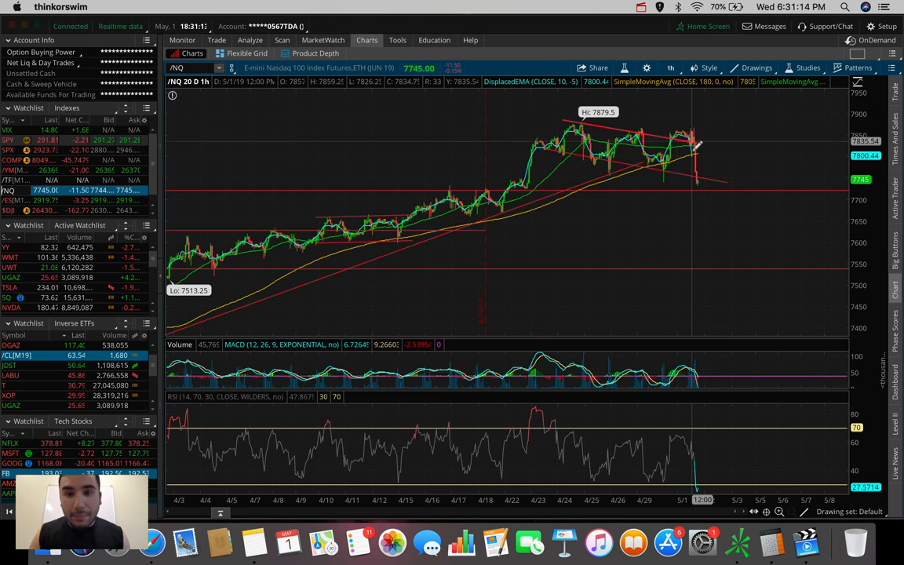
mouse_move(711, 182)
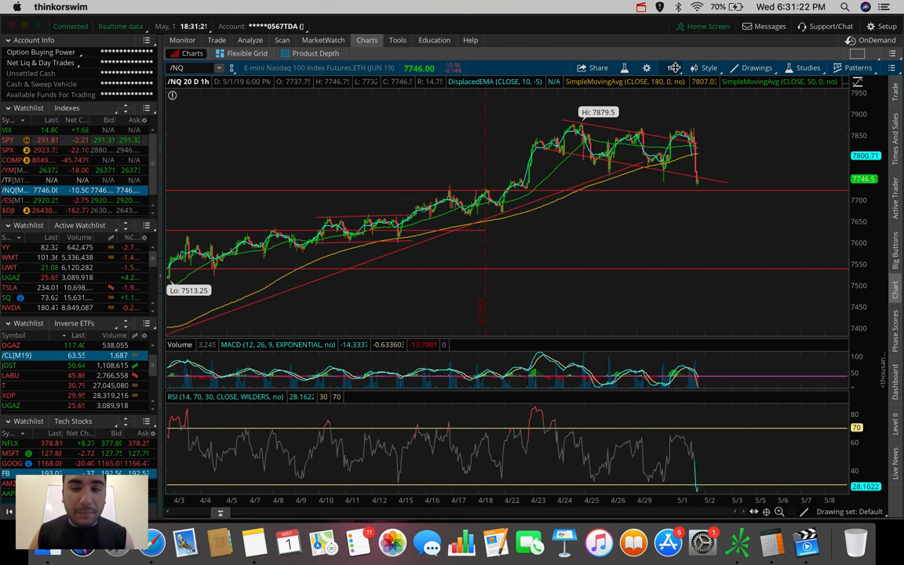
Set the Nasdaq 100 futures chart to the 180-day, 4-hour time frame.
left_click(672, 67)
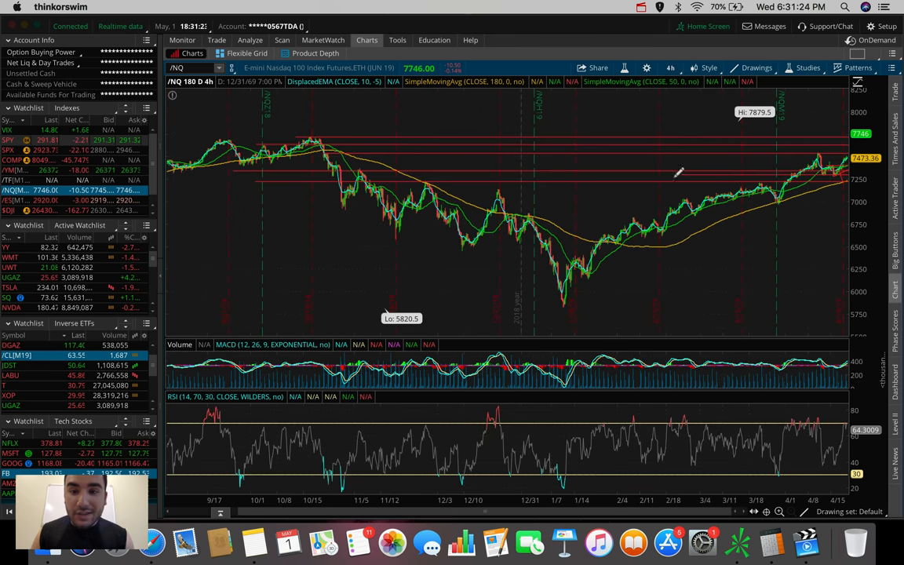
left_click(671, 67)
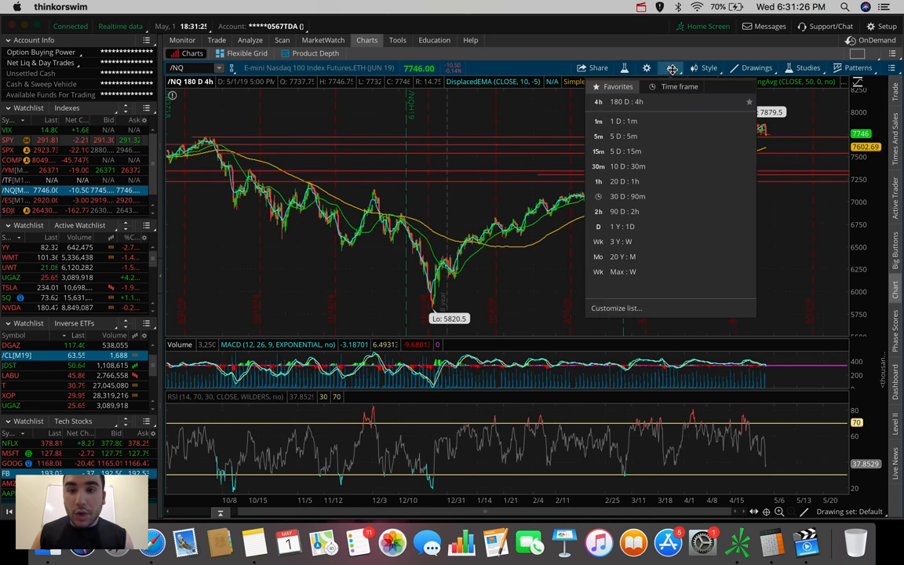
left_click(598, 121)
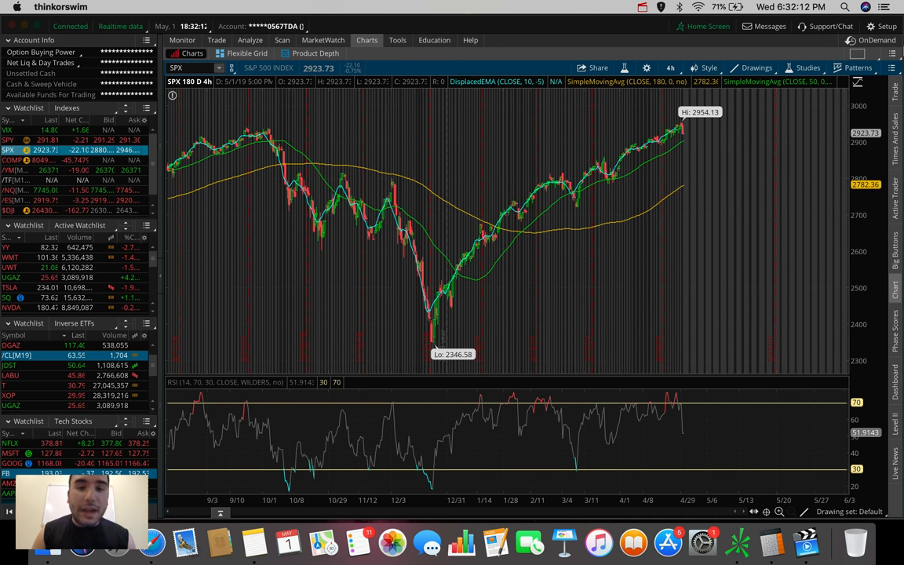
Mark a horizontal level near the S&P 500 high and switch to 5 D : 5m.
left_click(756, 68)
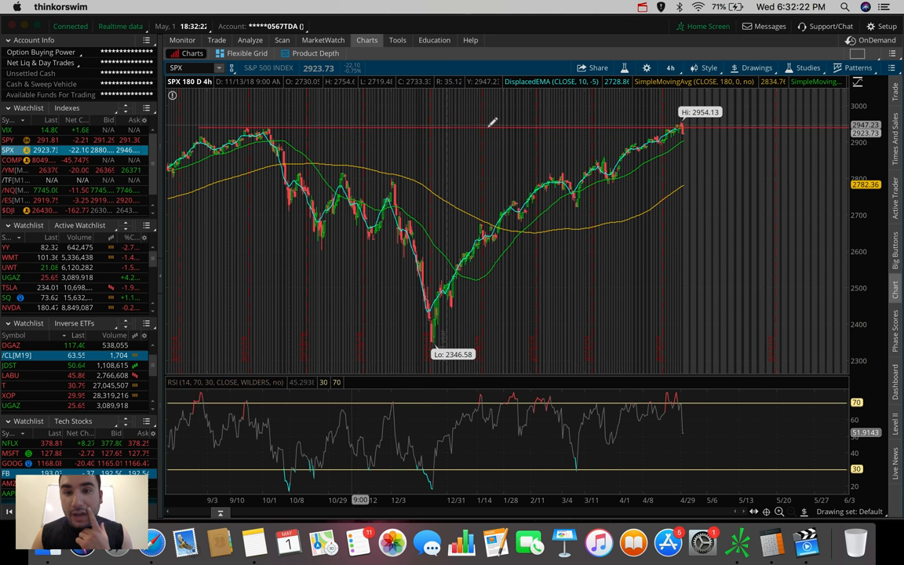
left_click(671, 67)
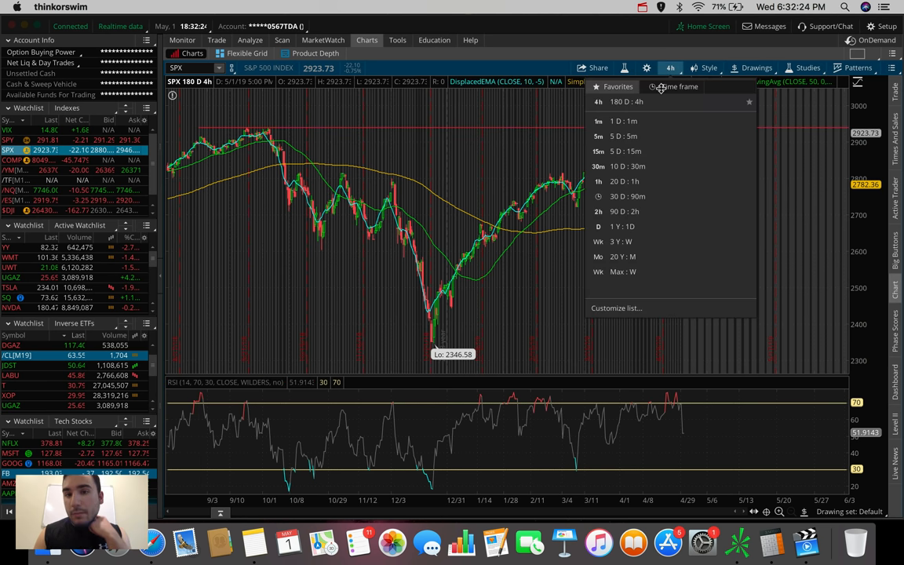
left_click(623, 136)
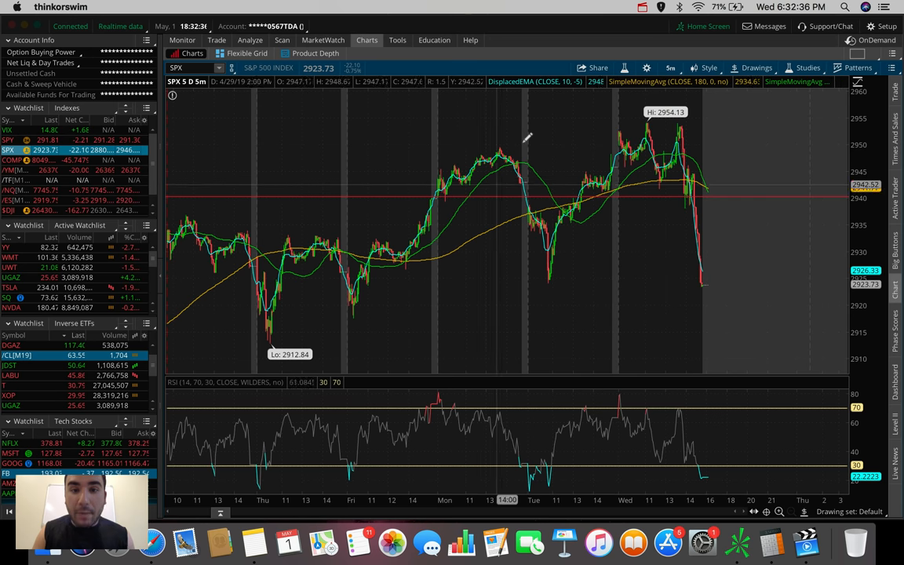
mouse_move(554, 280)
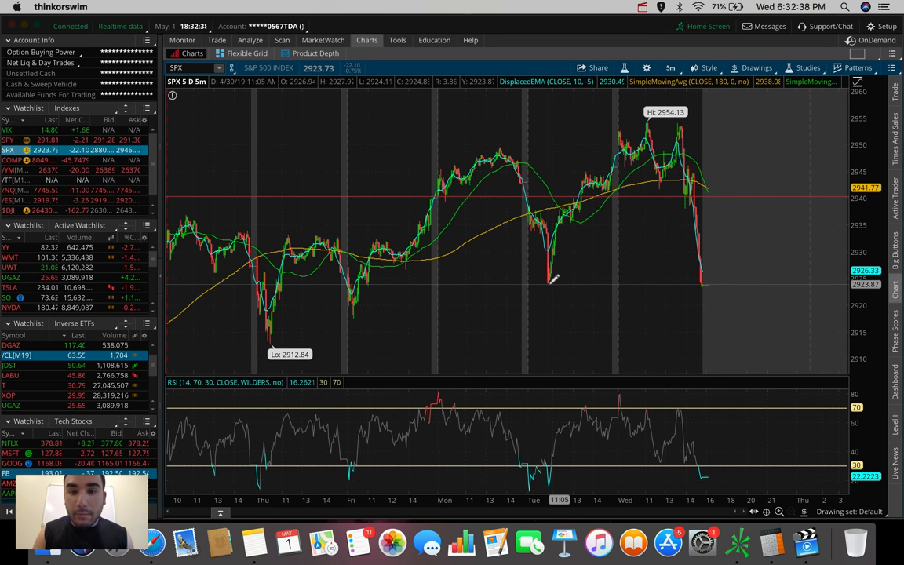
mouse_move(604, 184)
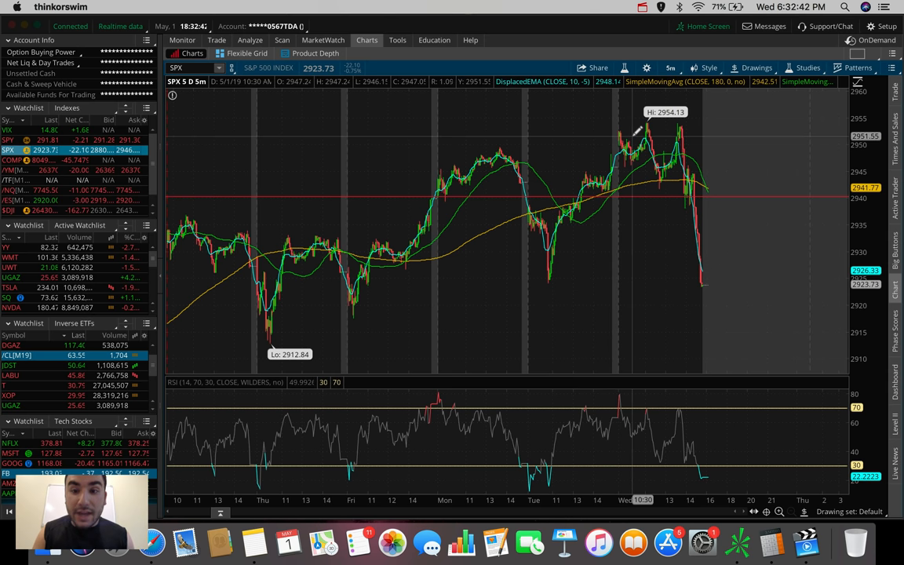
mouse_move(622, 161)
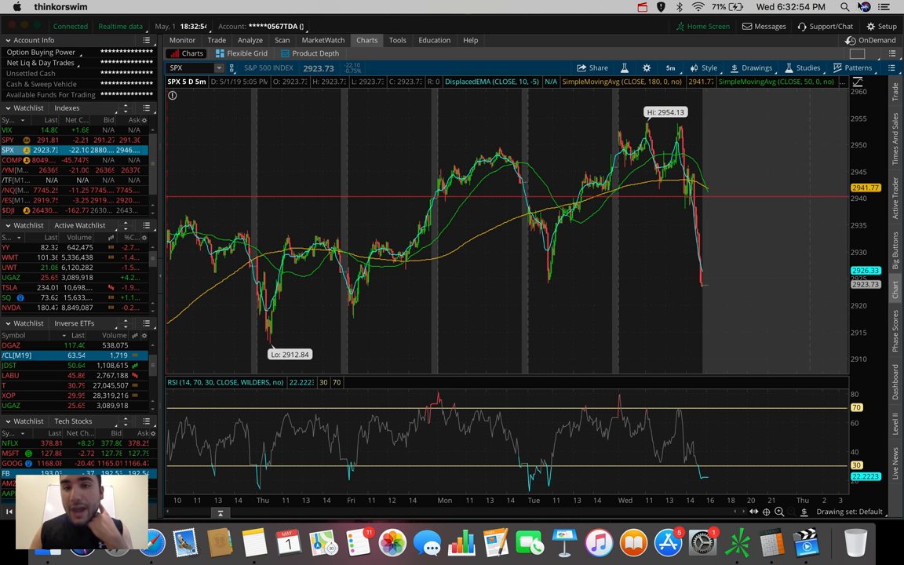
Put the S&P 500 chart back on 180 D : 4h, showing the 2954 high.
left_click(671, 67)
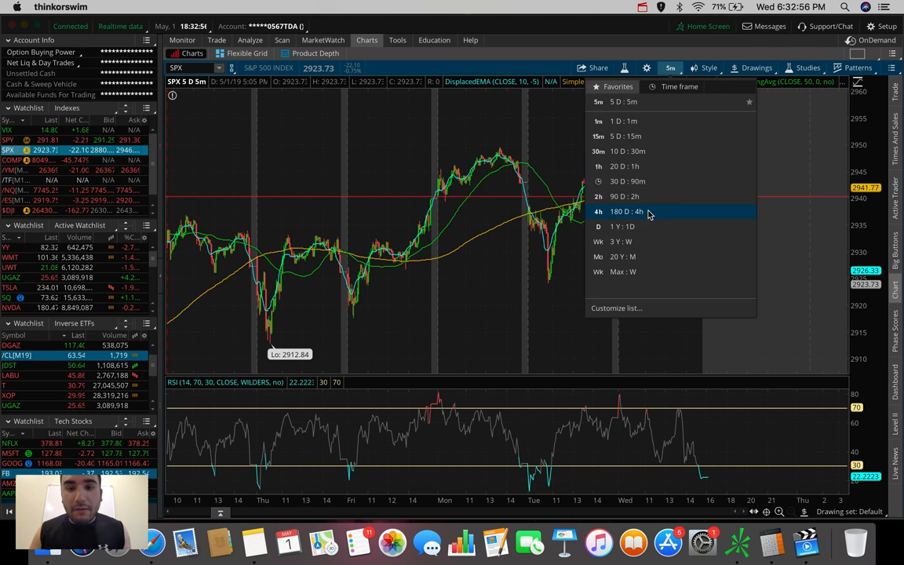
left_click(625, 211)
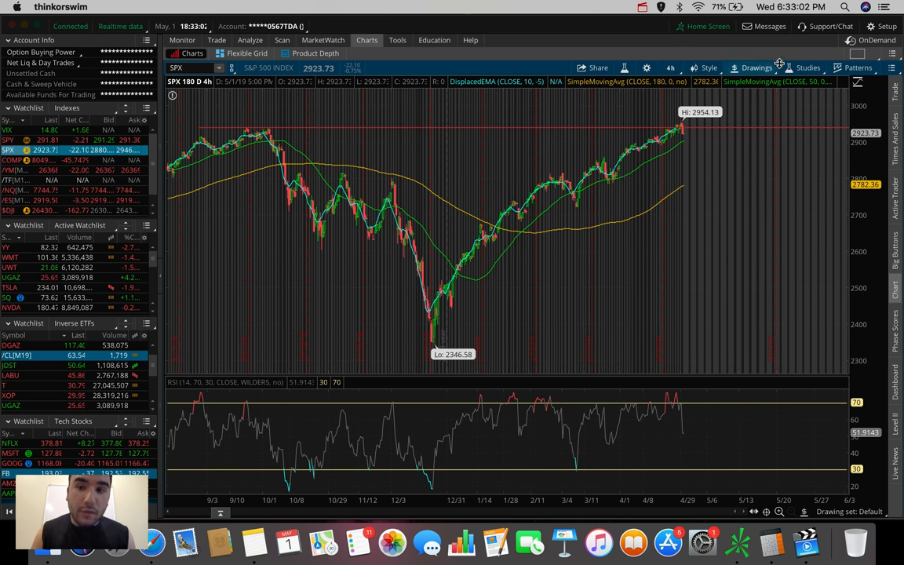
left_click(757, 67)
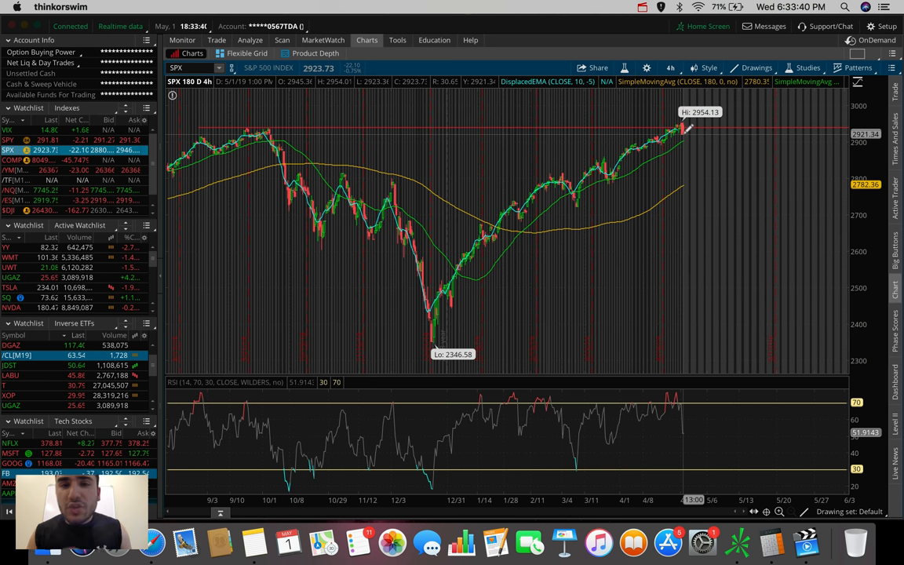
Change the S&P 500 chart to the 1 D : 1m time frame.
left_click(671, 68)
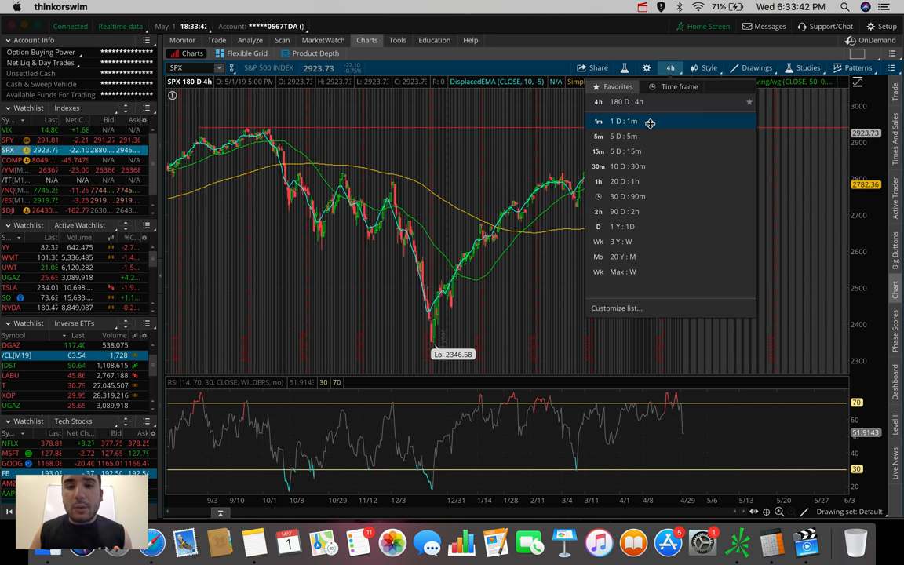
left_click(624, 121)
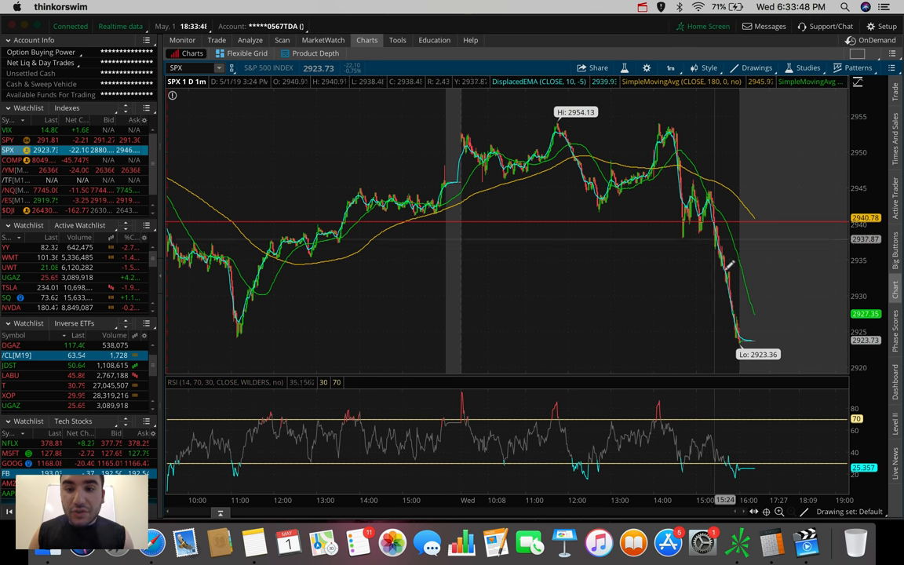
mouse_move(664, 117)
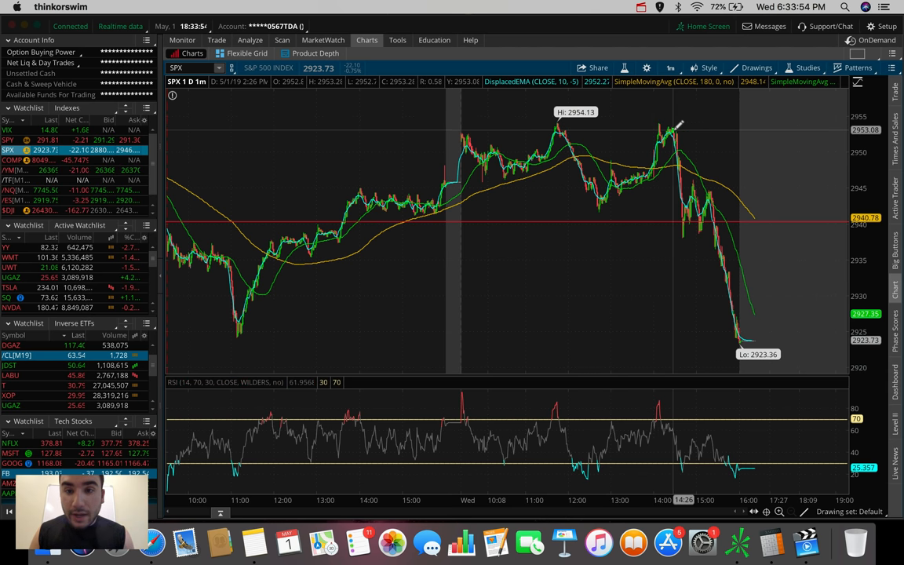
mouse_move(742, 338)
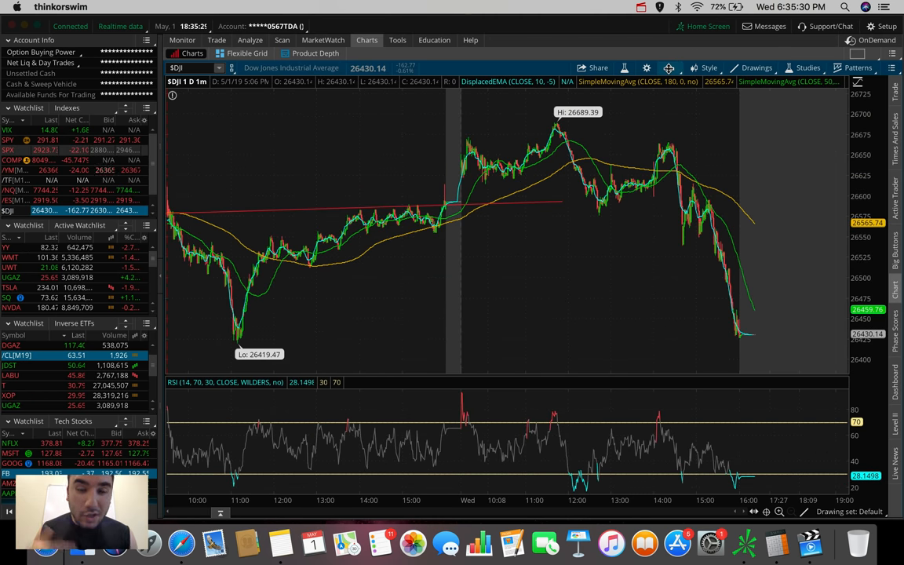
Switch the Dow chart to 180 days of 4-hour bars.
left_click(670, 68)
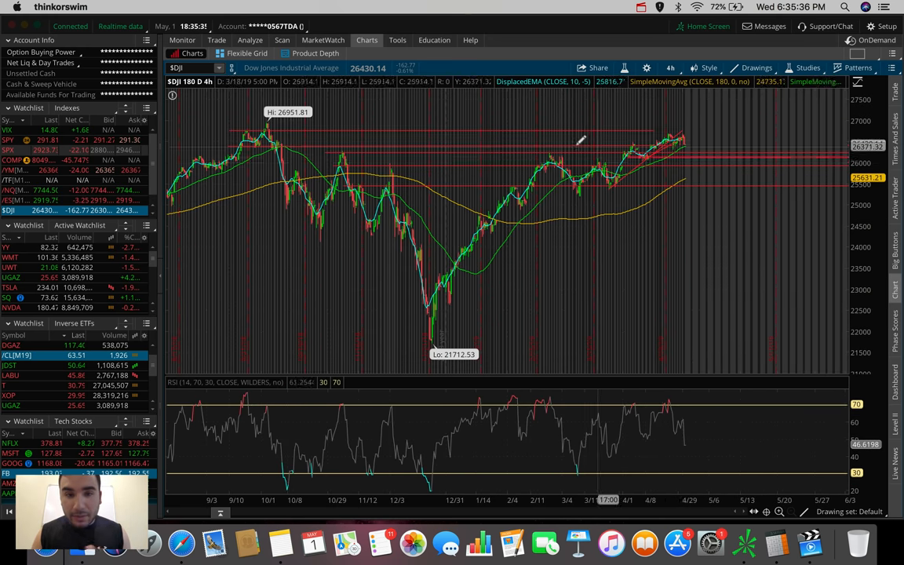
mouse_move(581, 141)
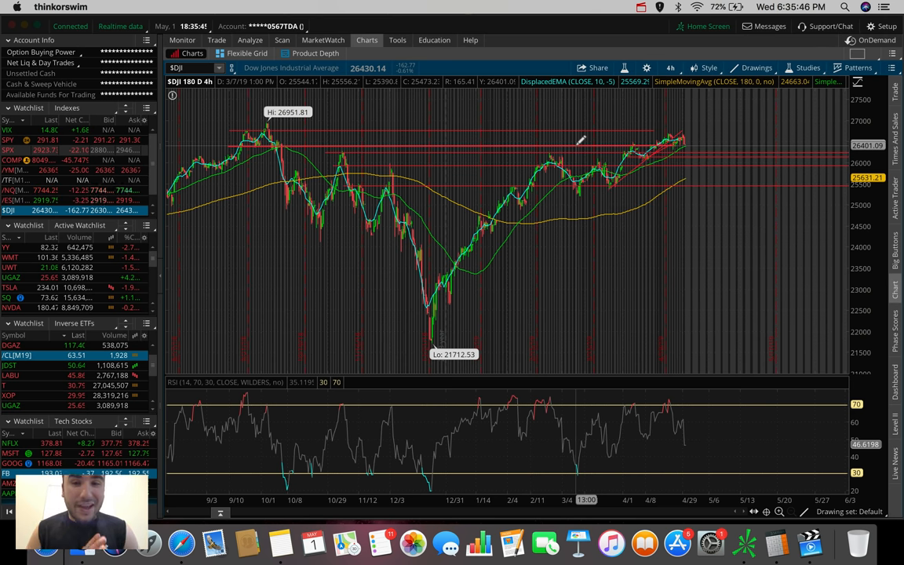
mouse_move(571, 140)
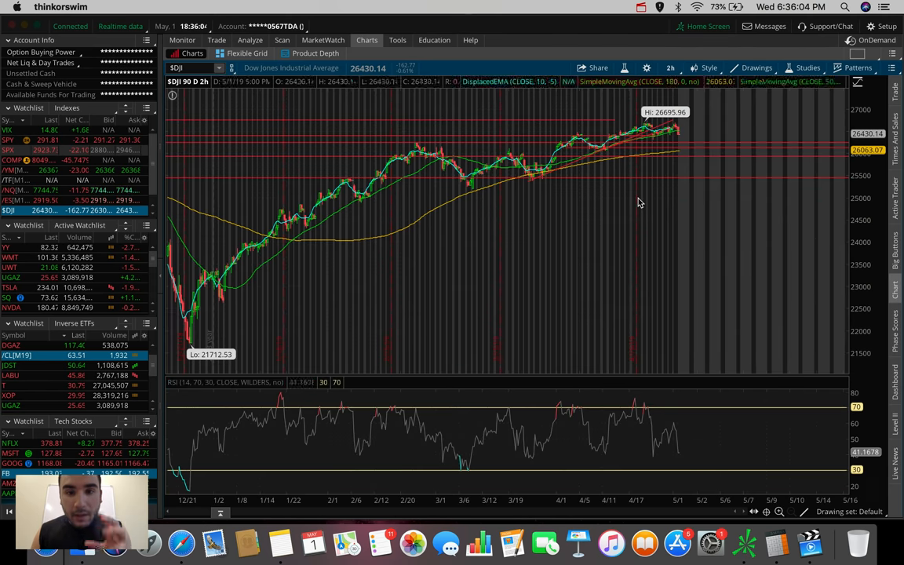
mouse_move(663, 134)
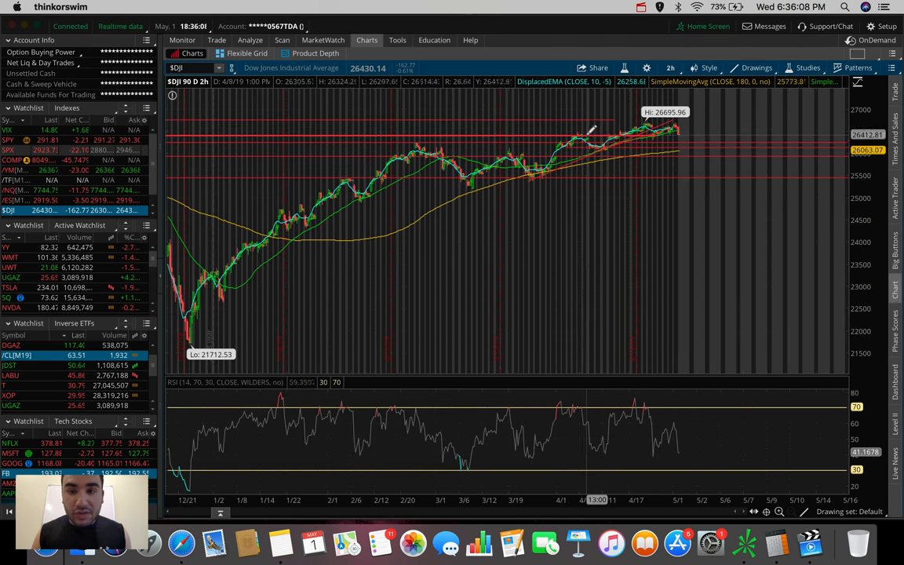
mouse_move(673, 129)
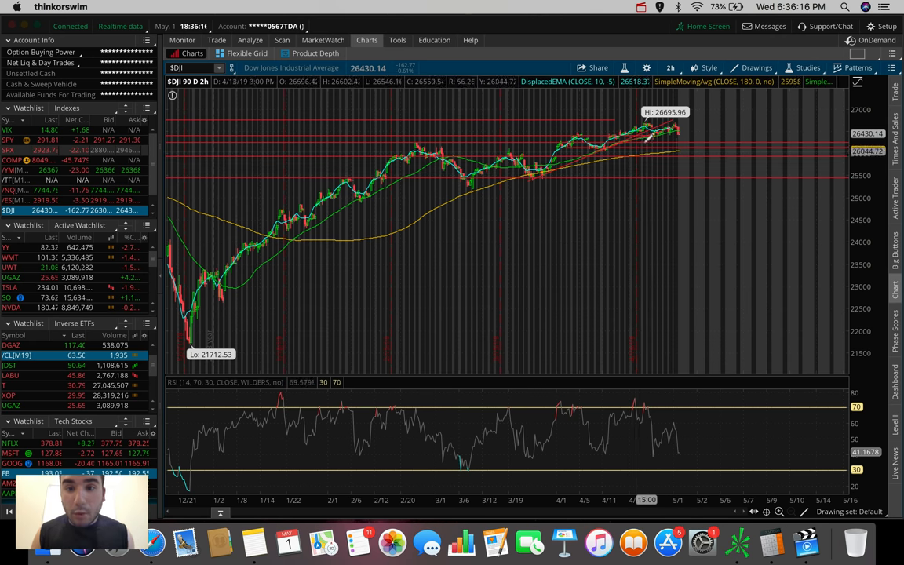
mouse_move(651, 140)
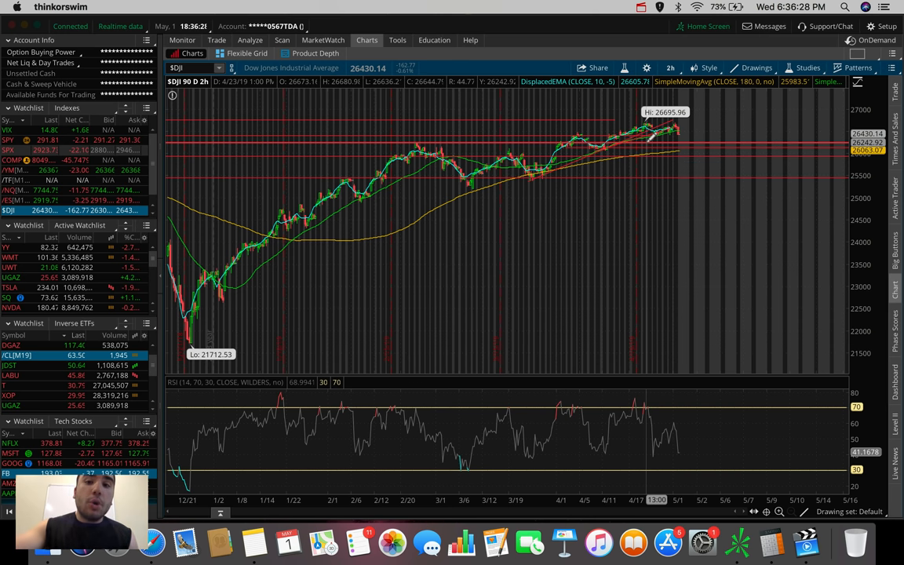
mouse_move(604, 118)
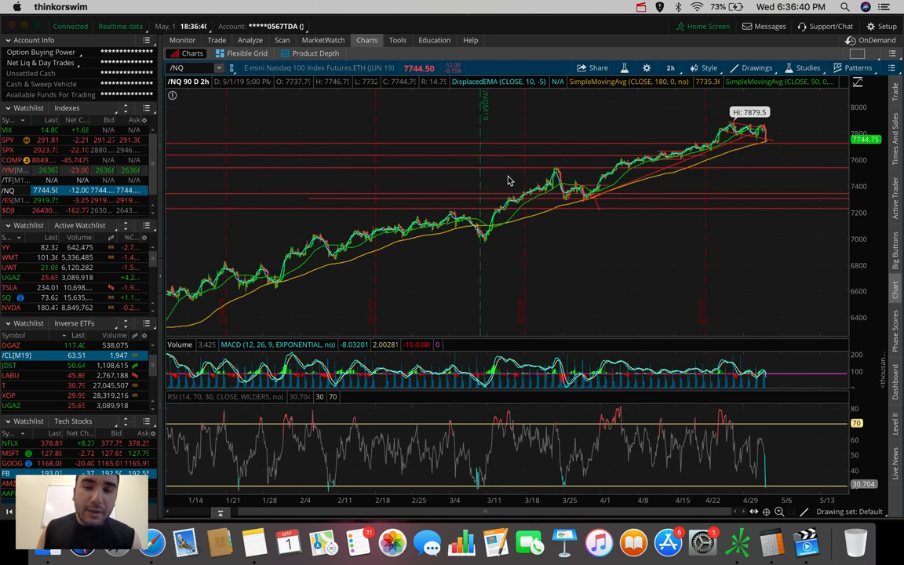
Choose 180 D : 4h for the /NQ futures chart.
left_click(670, 68)
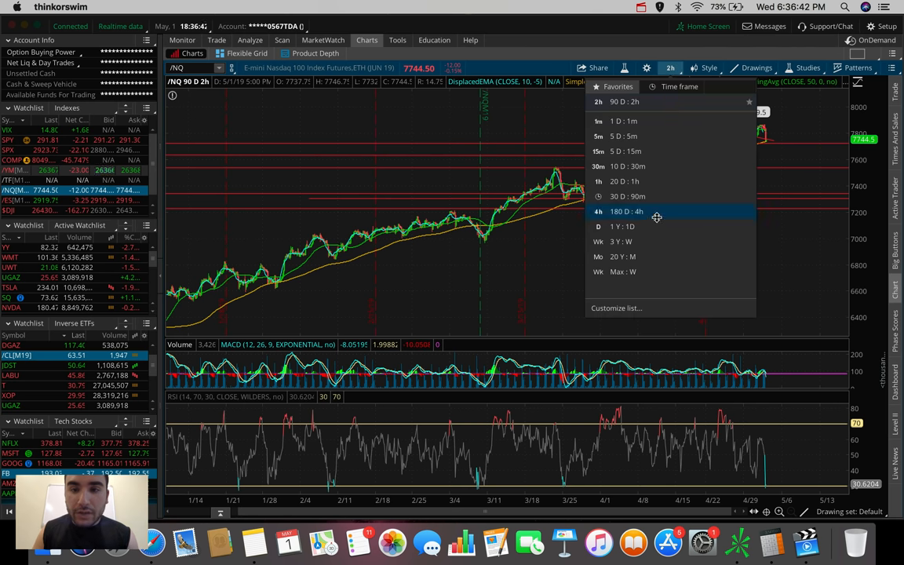
left_click(626, 211)
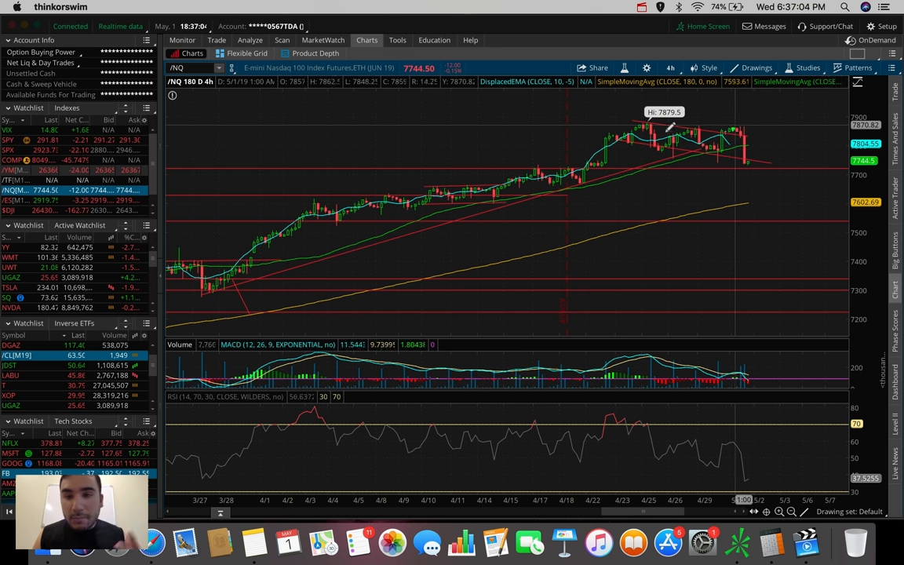
mouse_move(765, 108)
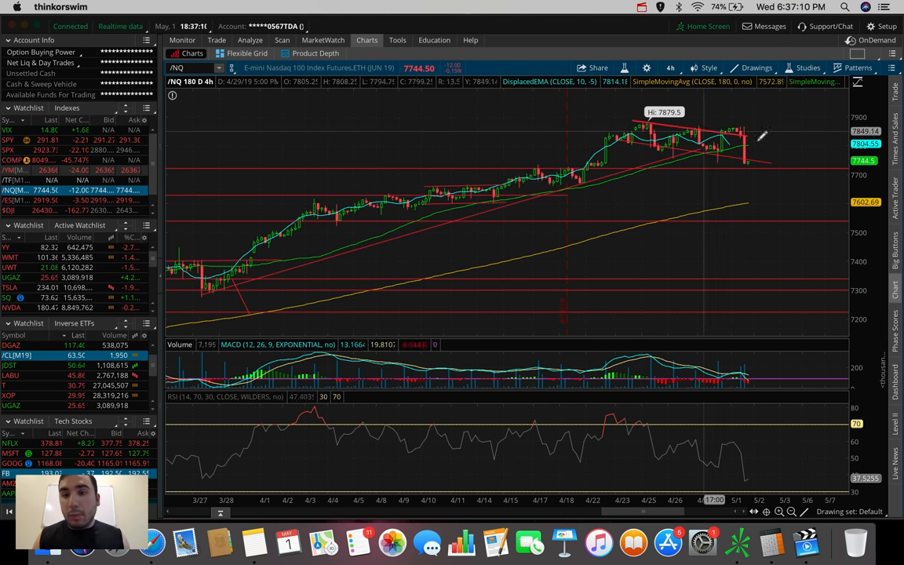
mouse_move(782, 102)
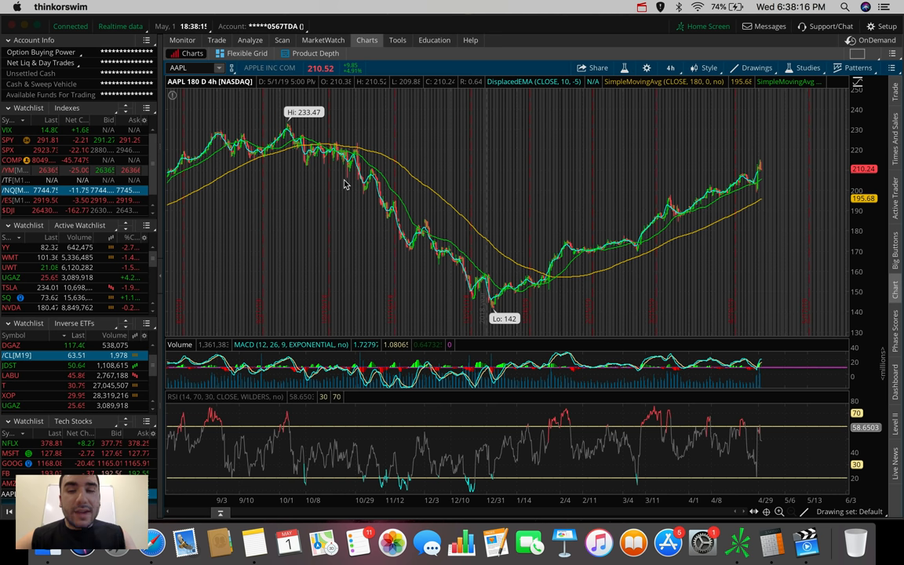
Show Apple's last five days in 5-minute bars.
left_click(671, 67)
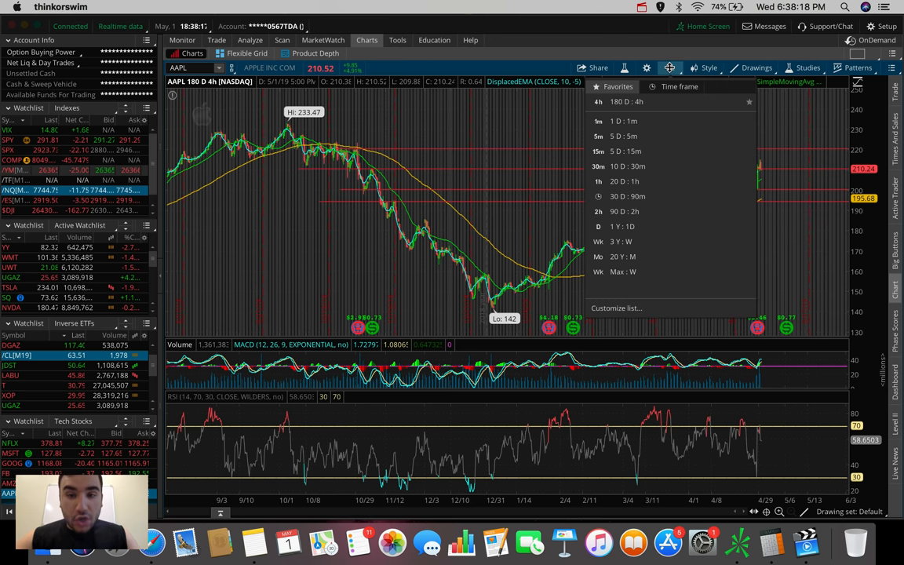
left_click(624, 135)
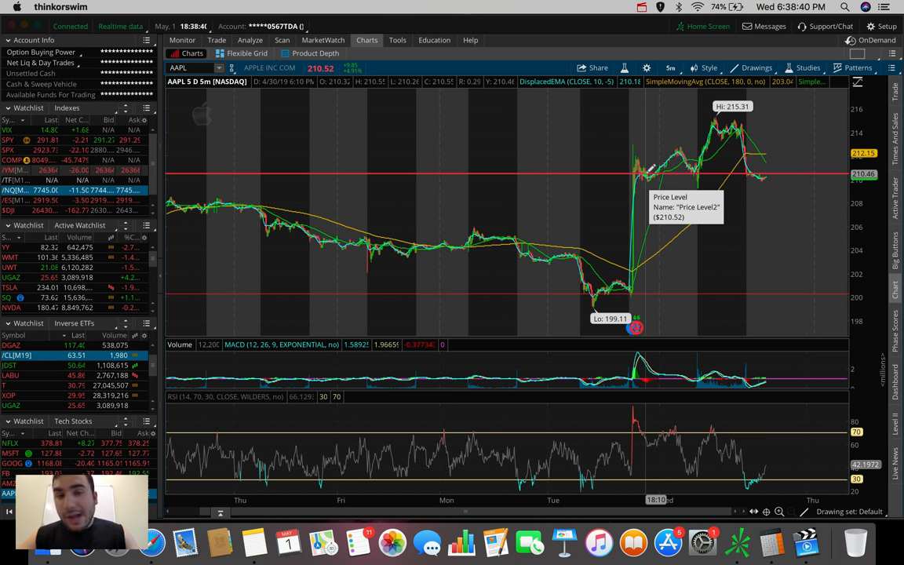
mouse_move(706, 172)
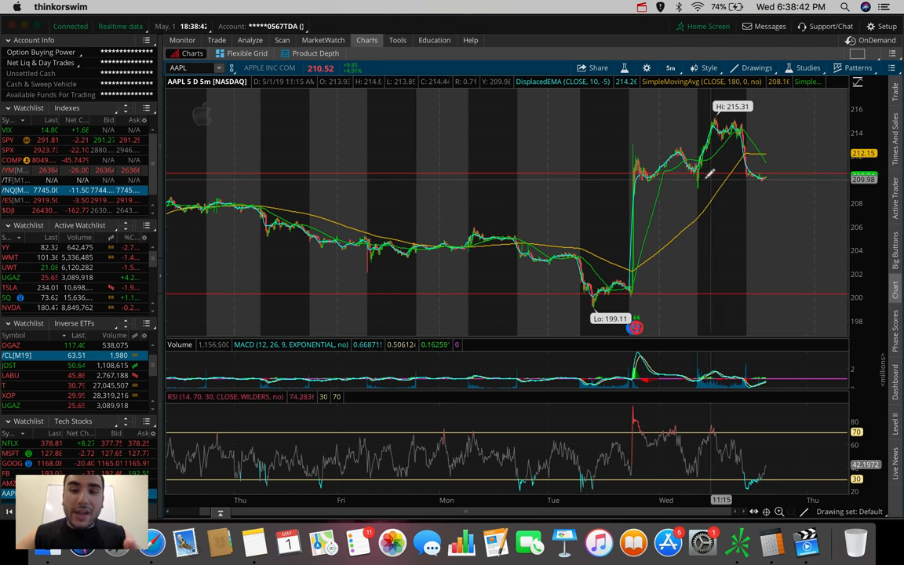
mouse_move(706, 165)
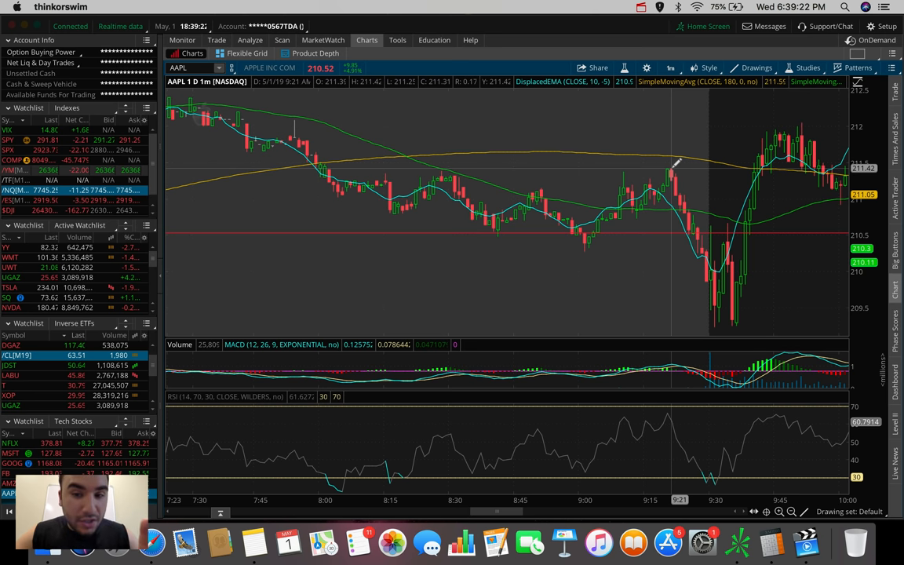
mouse_move(768, 132)
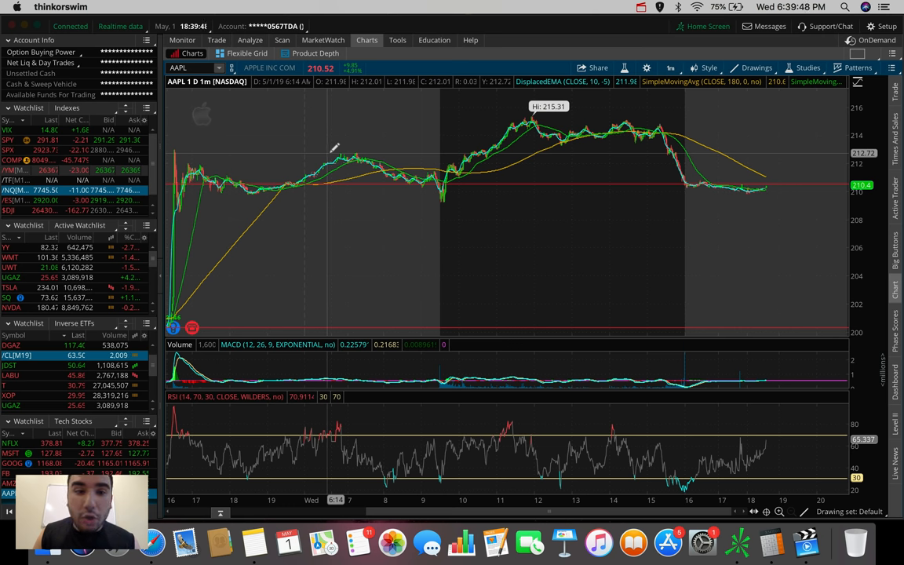
mouse_move(364, 147)
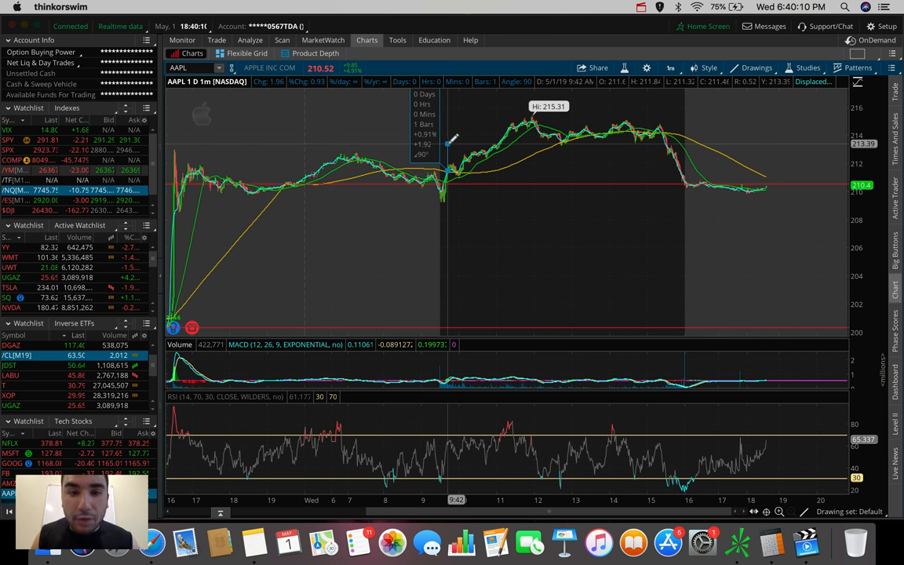
mouse_move(452, 161)
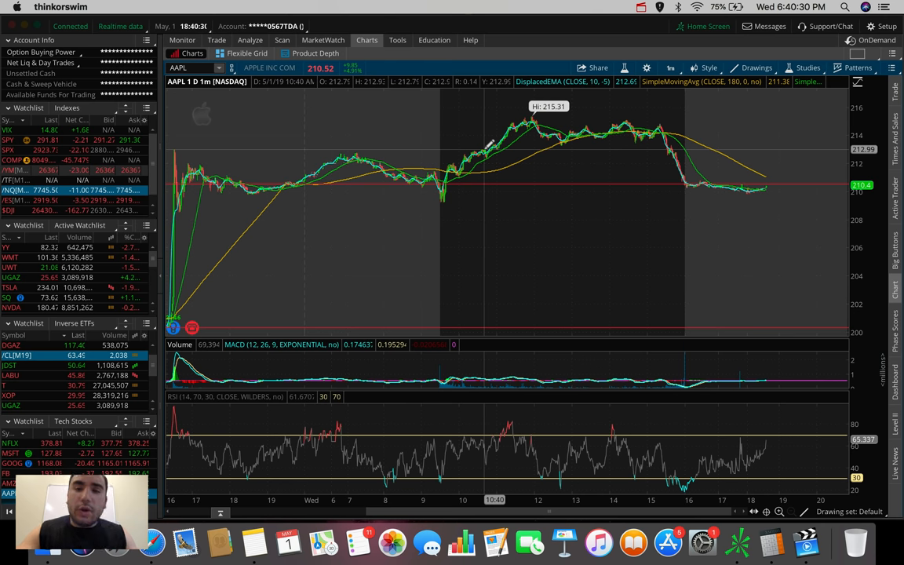
left_click(670, 67)
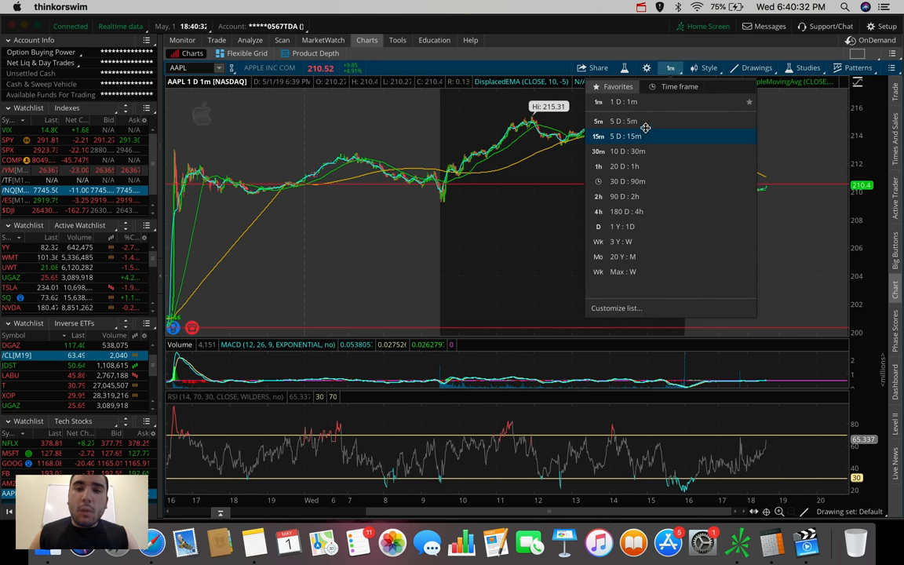
left_click(625, 121)
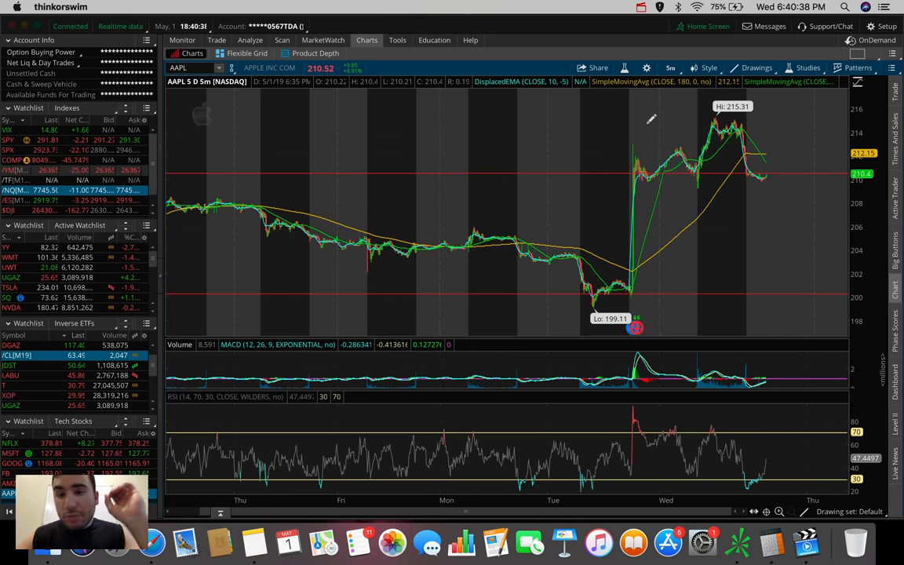
mouse_move(712, 125)
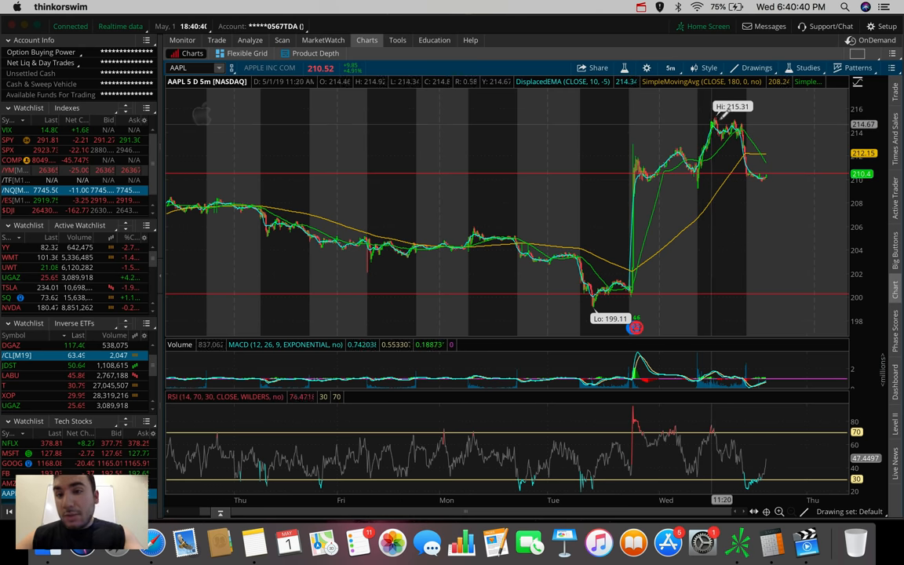
mouse_move(750, 130)
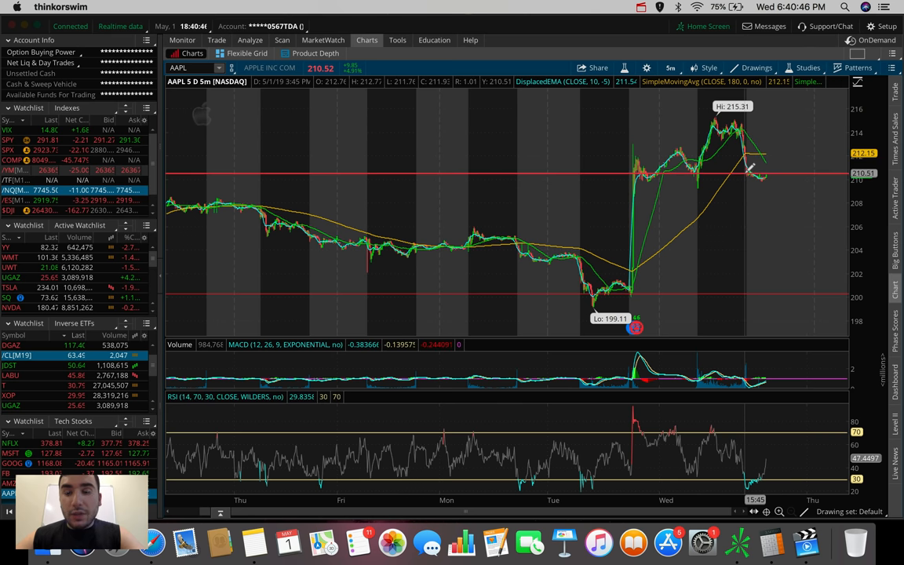
mouse_move(756, 173)
type("FB")
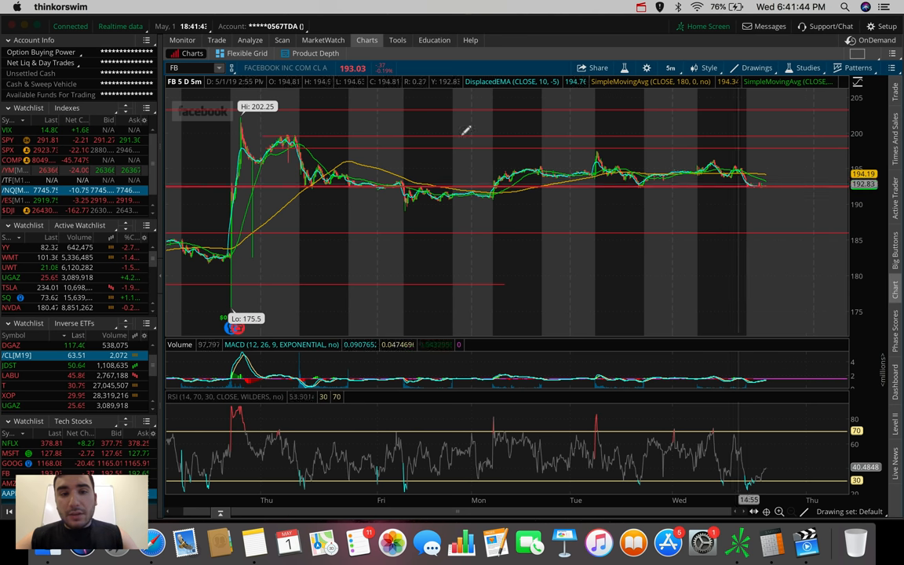
mouse_move(635, 182)
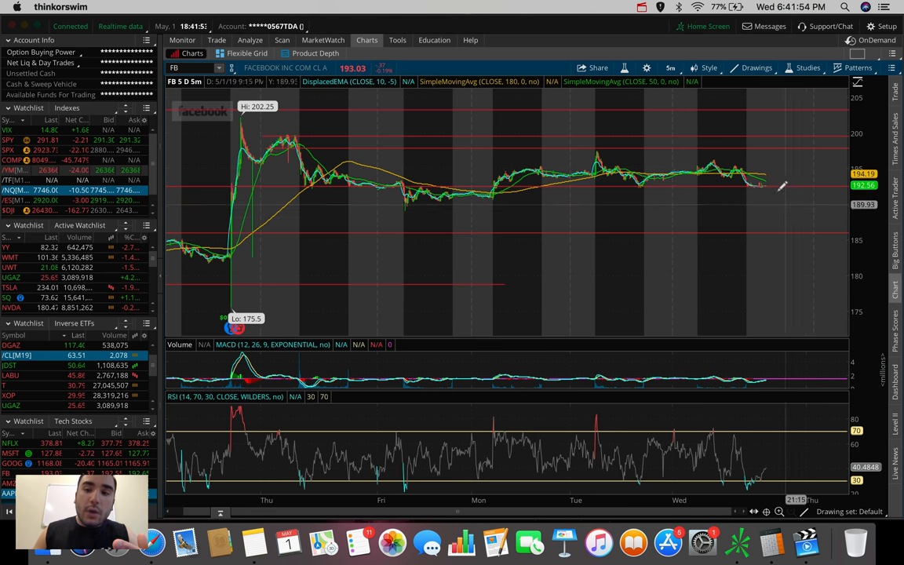
mouse_move(785, 164)
type("PG")
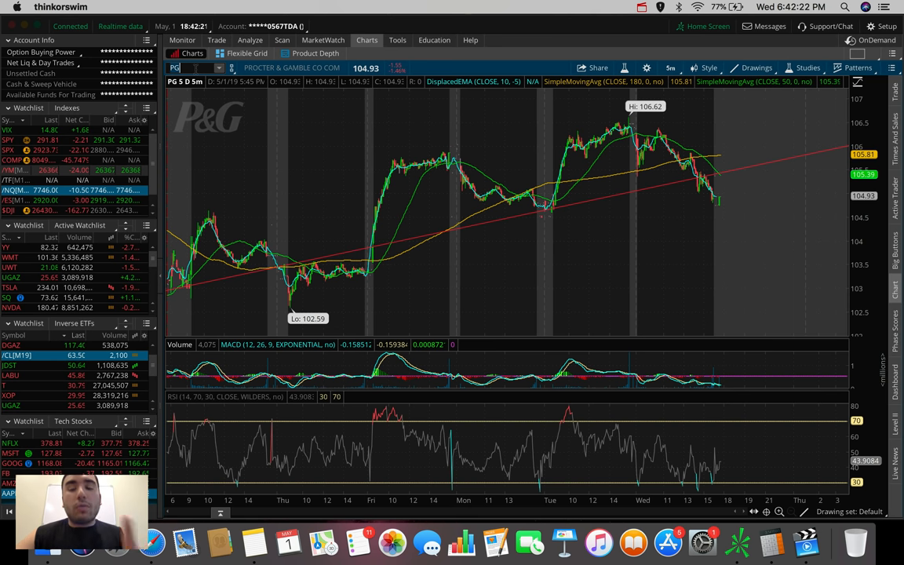
Open the time frame Favorites list on the Procter & Gamble chart.
left_click(672, 68)
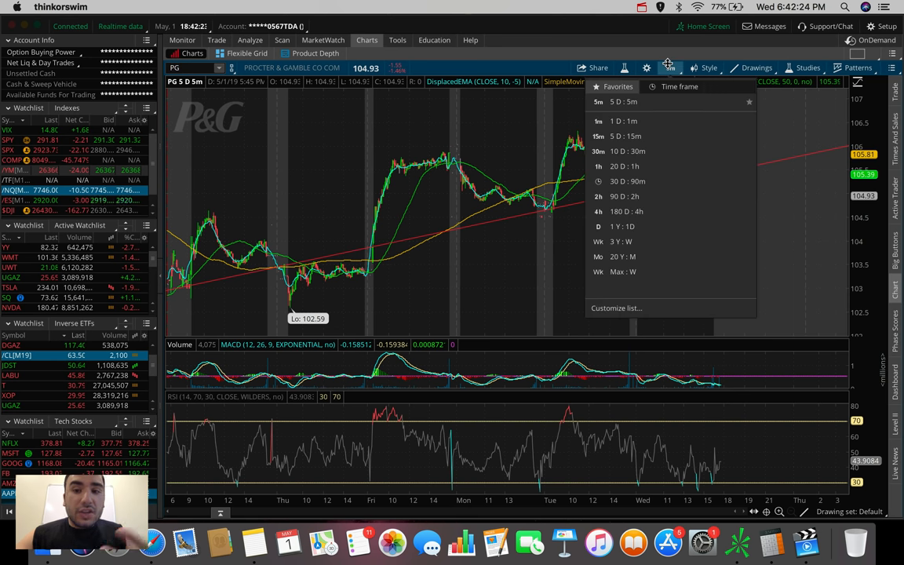
mouse_move(635, 151)
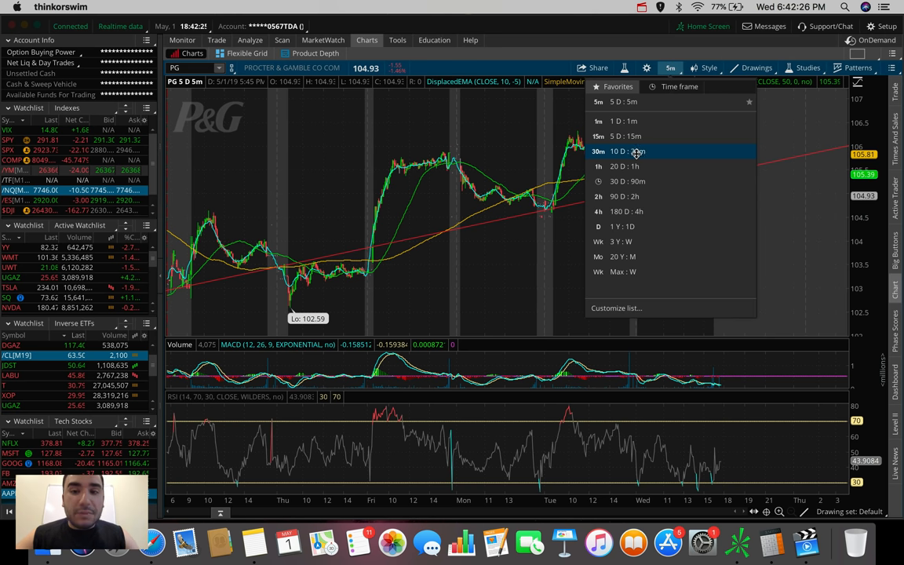
Choose 10 D : 30m for the Procter & Gamble chart.
left_click(620, 150)
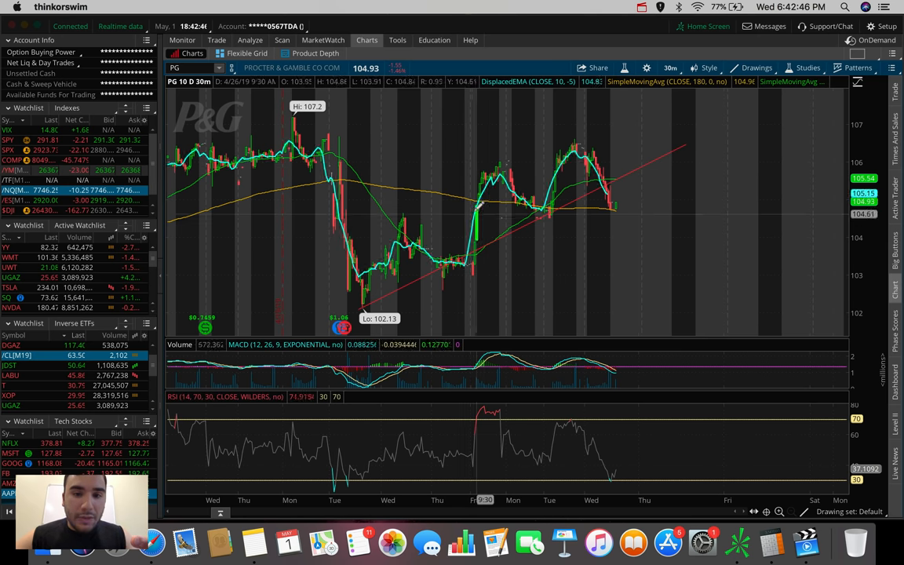
mouse_move(403, 236)
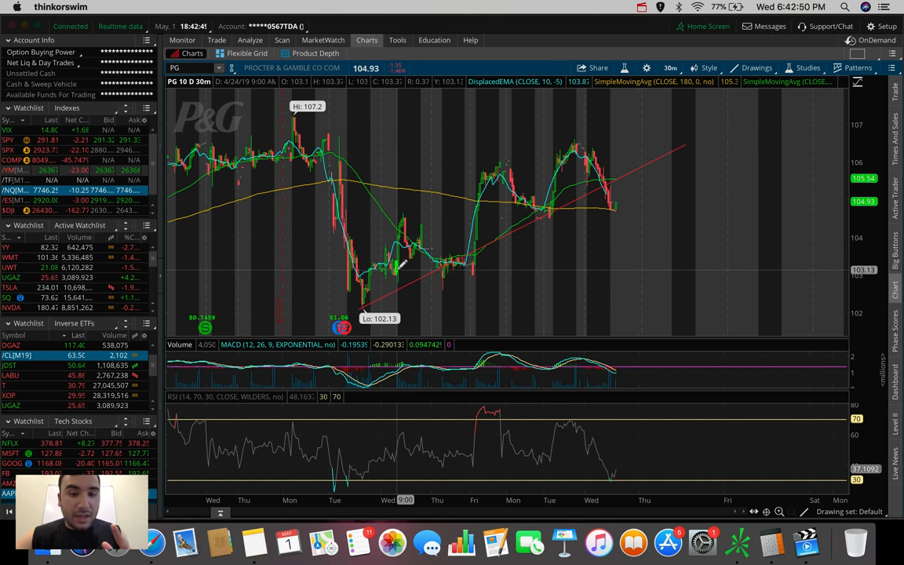
mouse_move(406, 210)
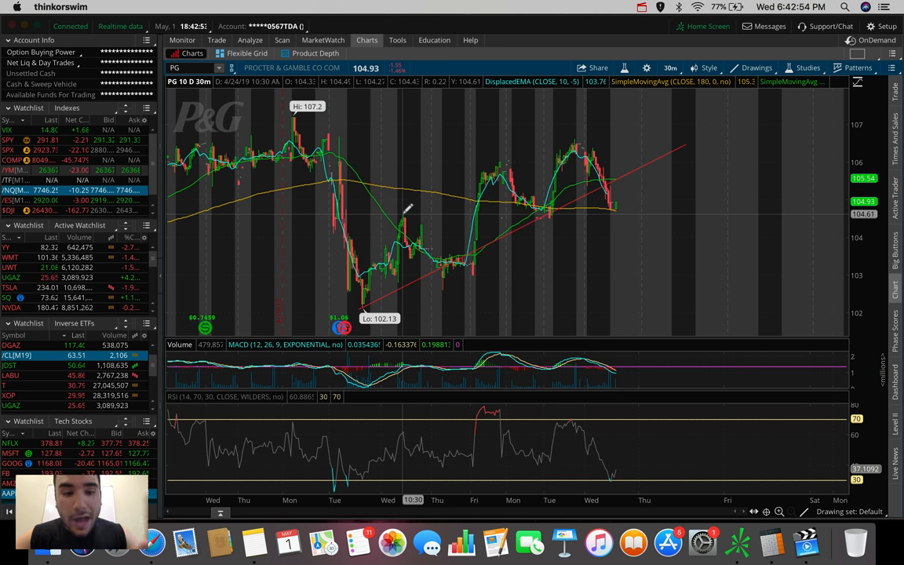
mouse_move(470, 261)
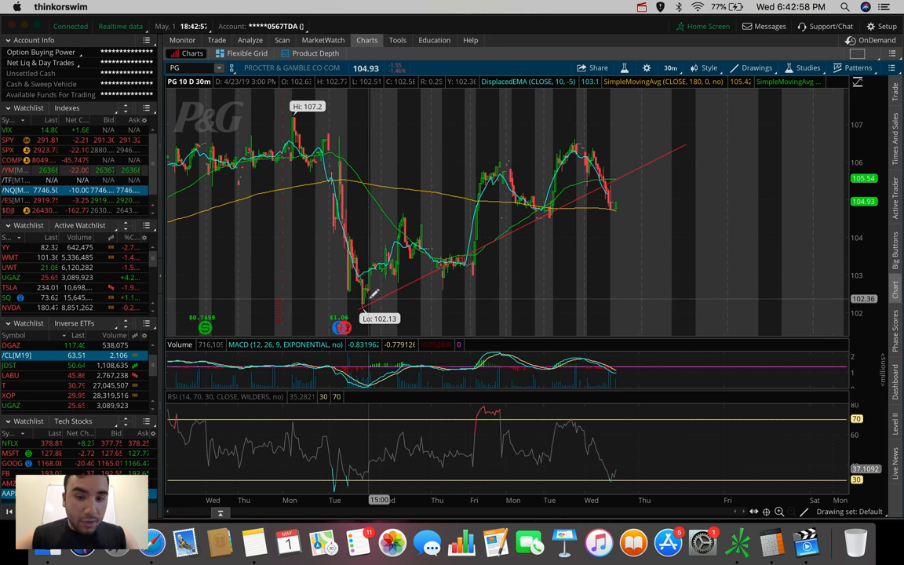
mouse_move(498, 161)
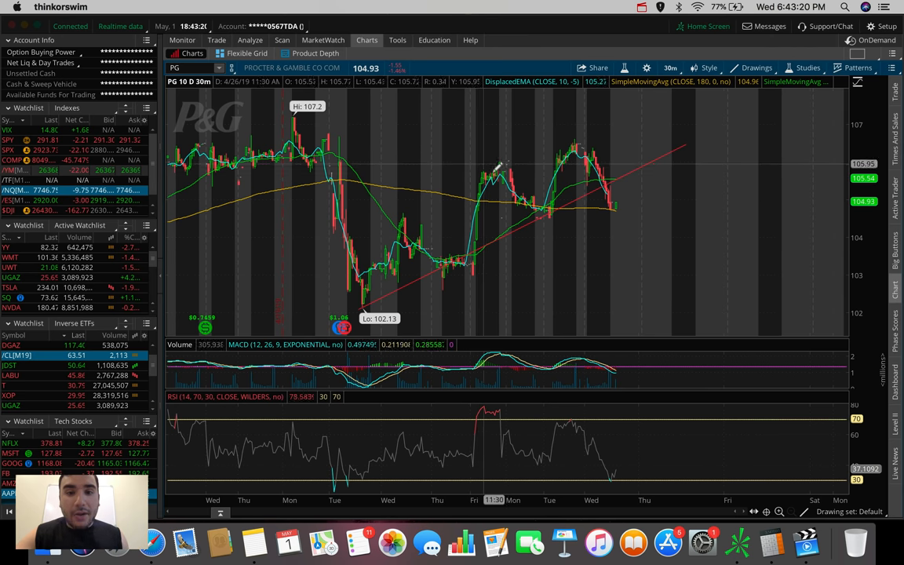
mouse_move(553, 208)
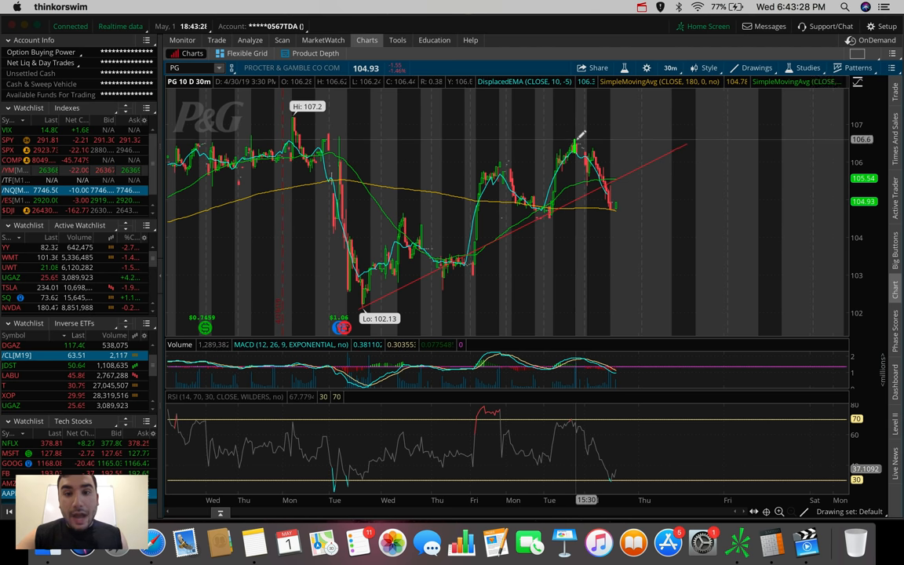
mouse_move(616, 173)
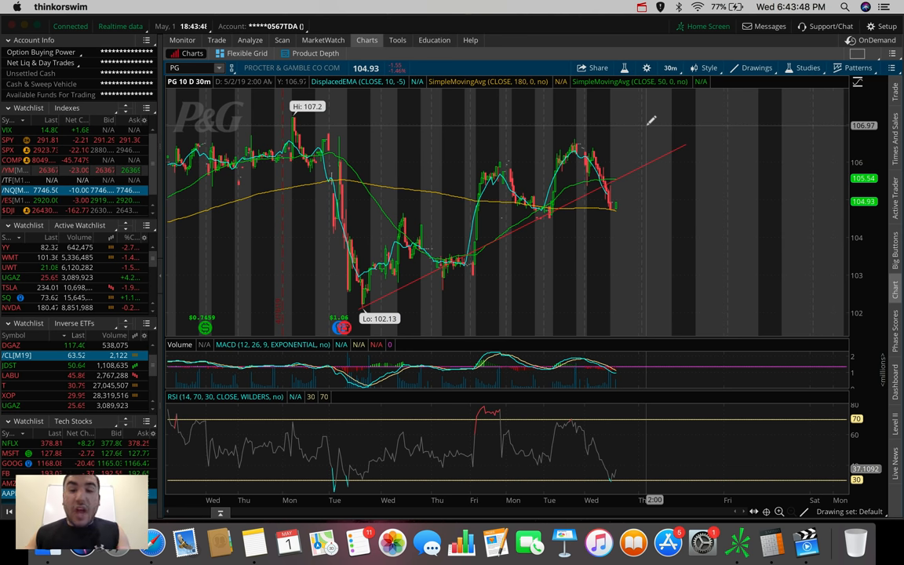
mouse_move(646, 181)
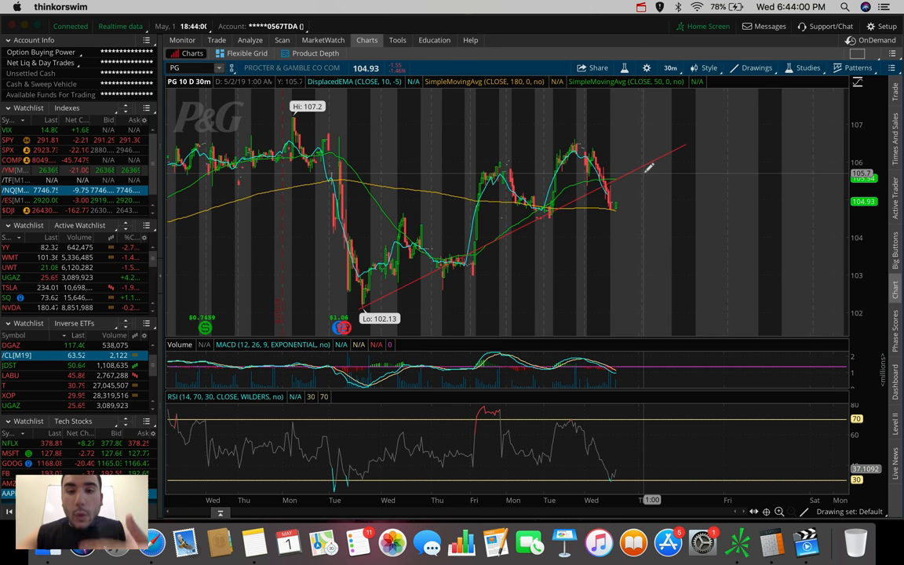
Delete the red PG trendline and draw a new one from the 102.13 Tuesday low.
right_click(634, 169)
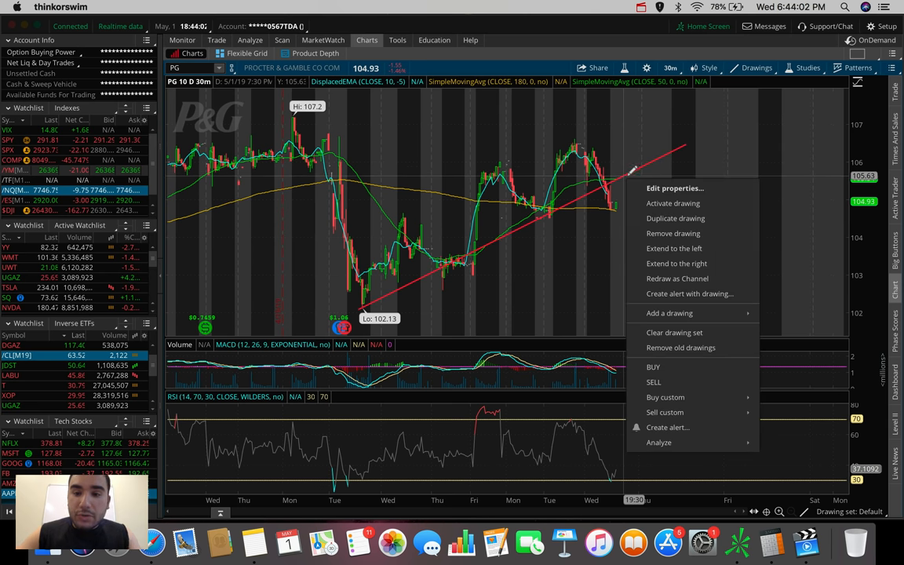
left_click(585, 99)
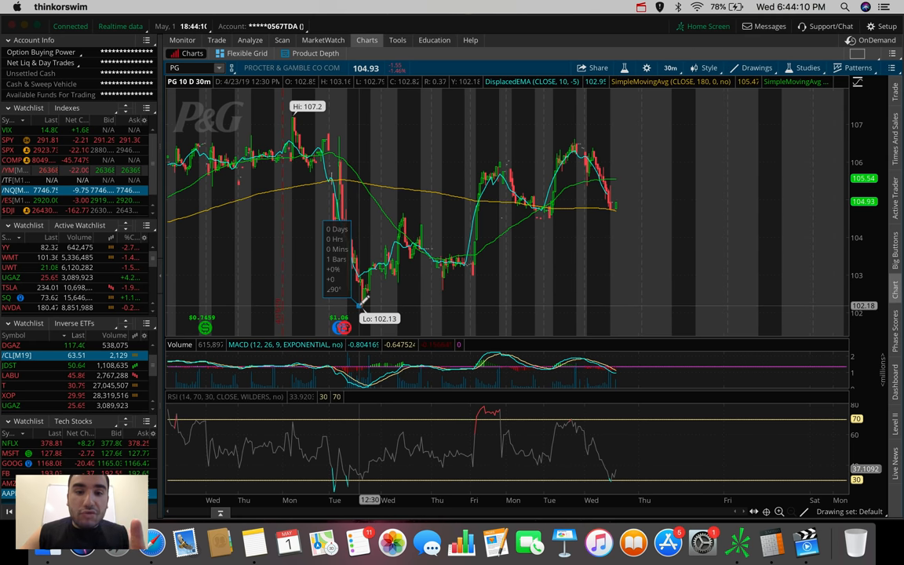
left_click_drag(359, 305, 652, 178)
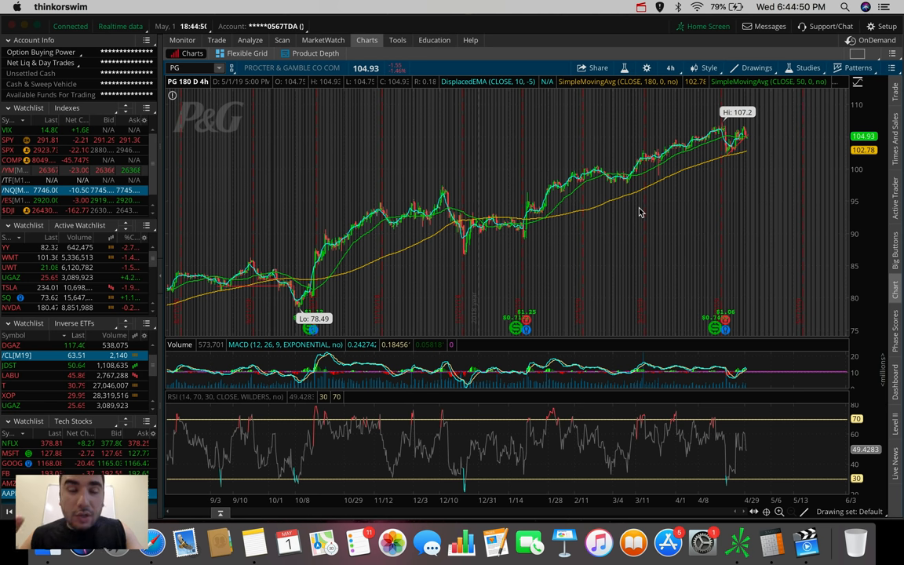
Select the symbol box to enter a different ticker.
left_click(182, 68)
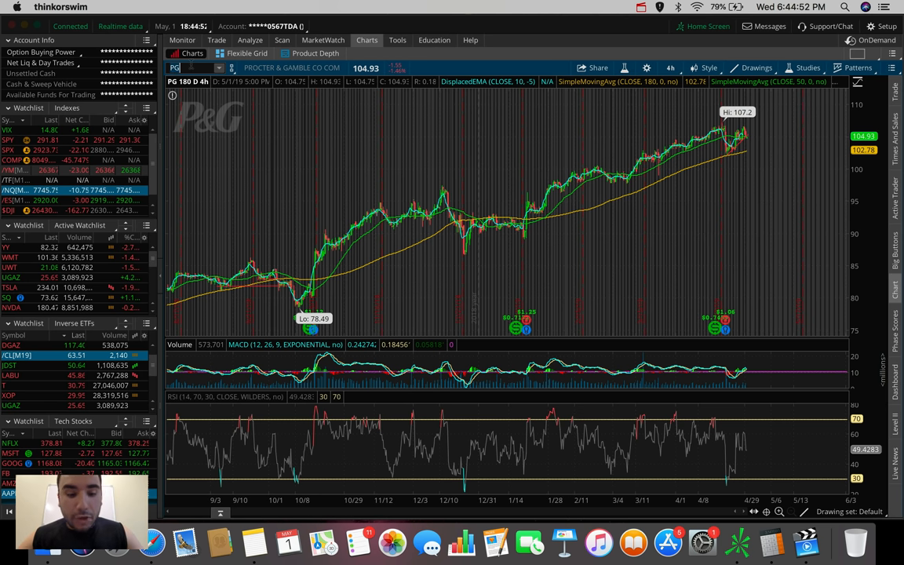
Enter the ticker TVIX in the symbol box.
type("TVIX")
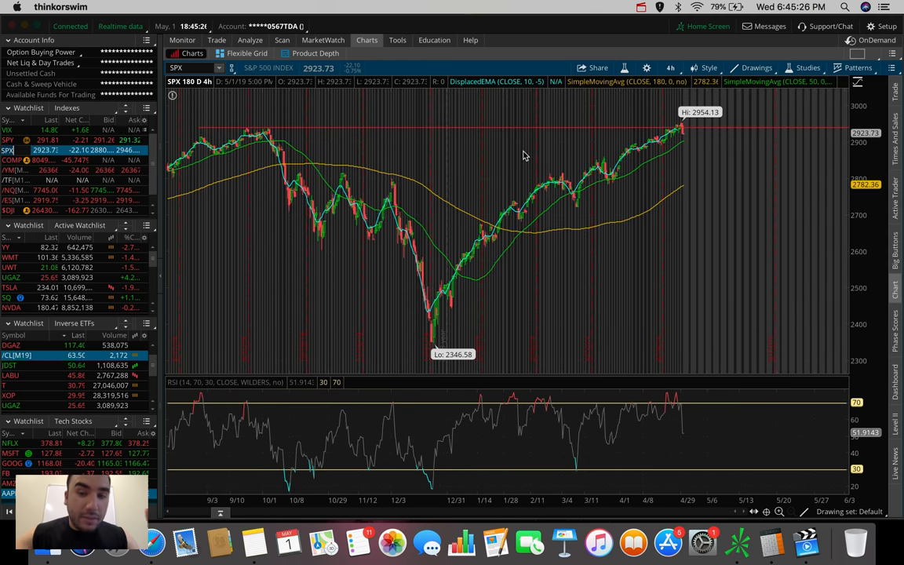
mouse_move(683, 141)
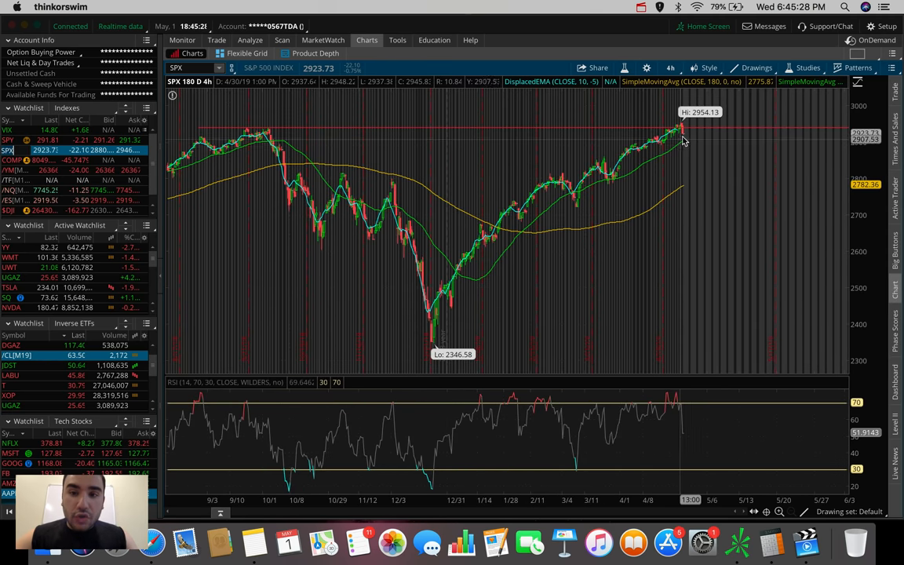
mouse_move(682, 137)
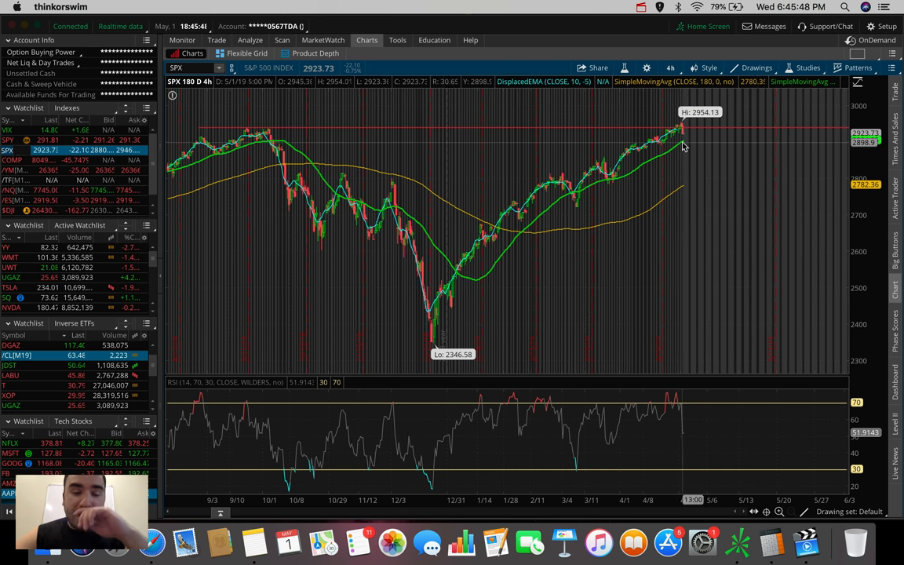
mouse_move(683, 146)
type("TVIX")
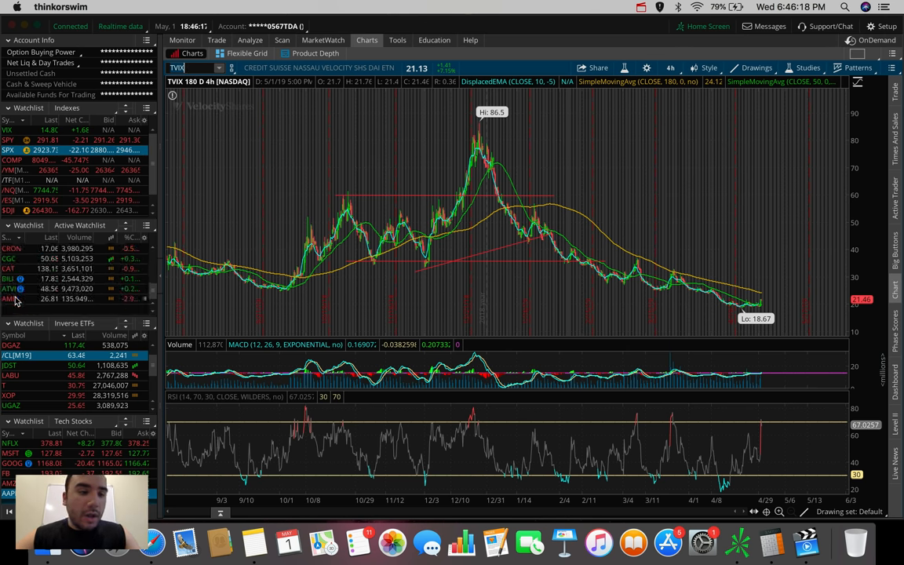
Load the AMD chart from the Active watchlist.
left_click(9, 299)
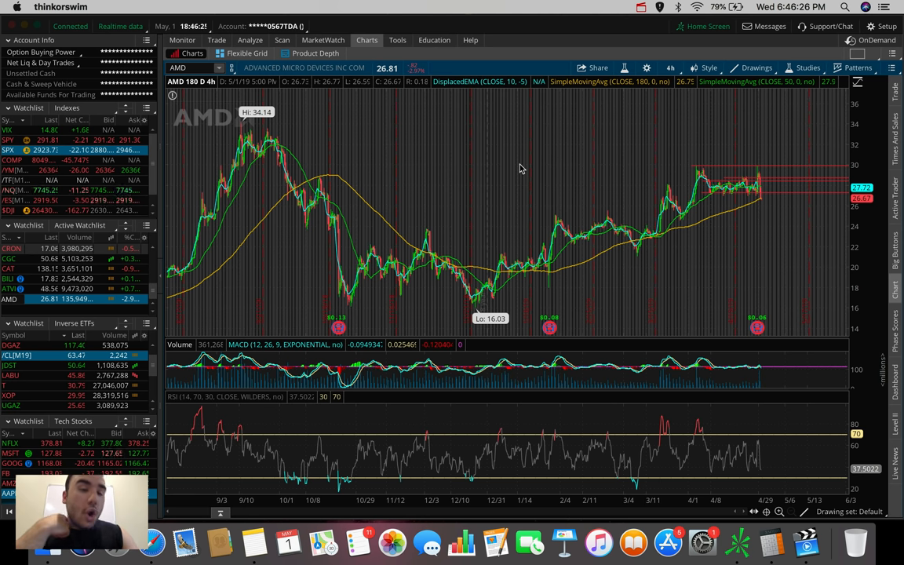
mouse_move(793, 146)
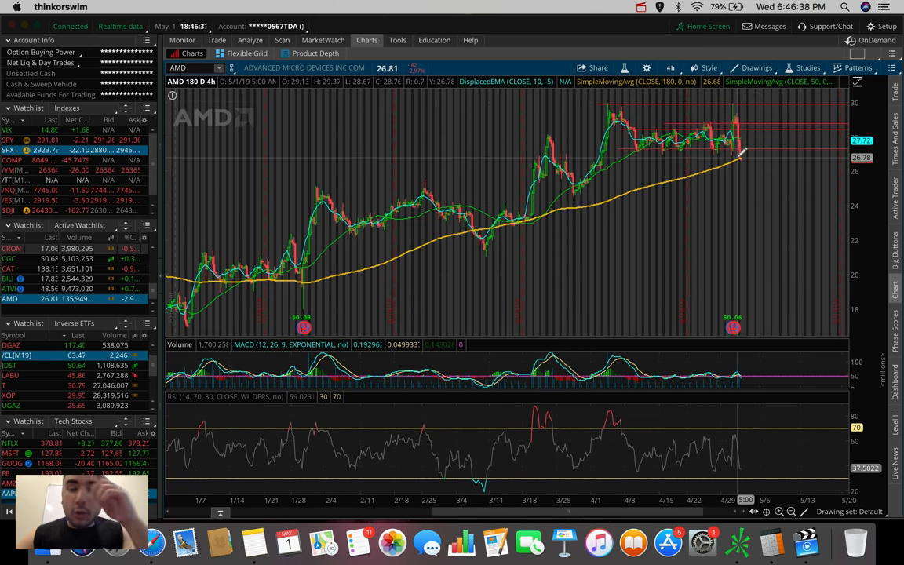
mouse_move(524, 212)
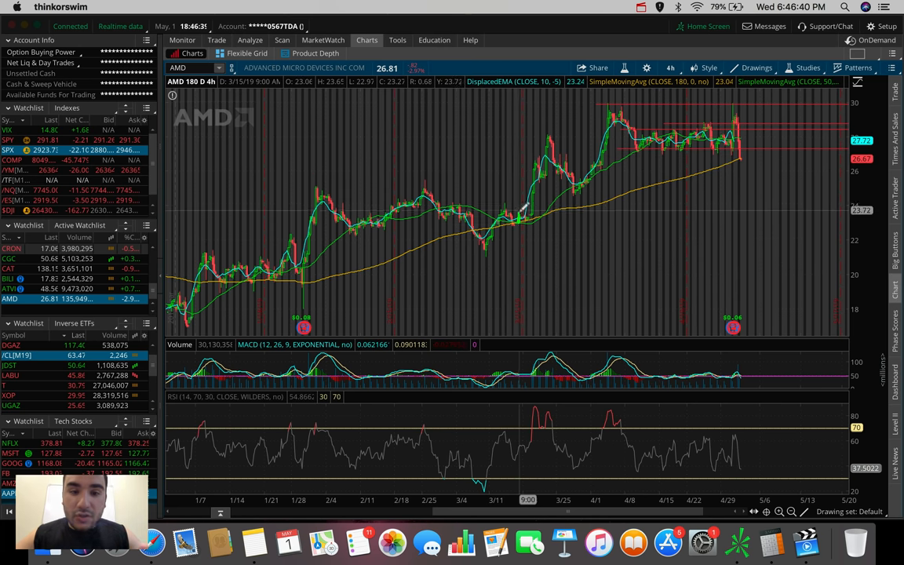
mouse_move(642, 192)
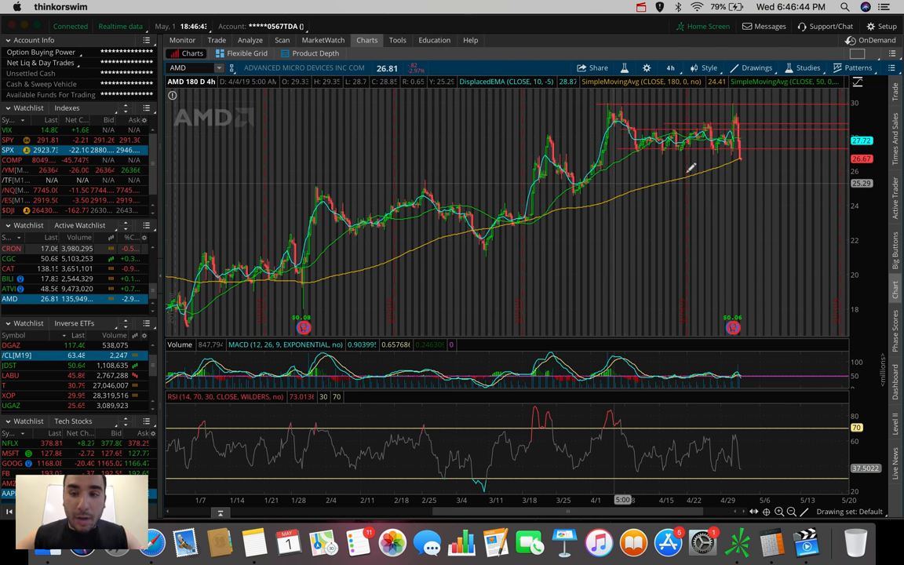
mouse_move(746, 151)
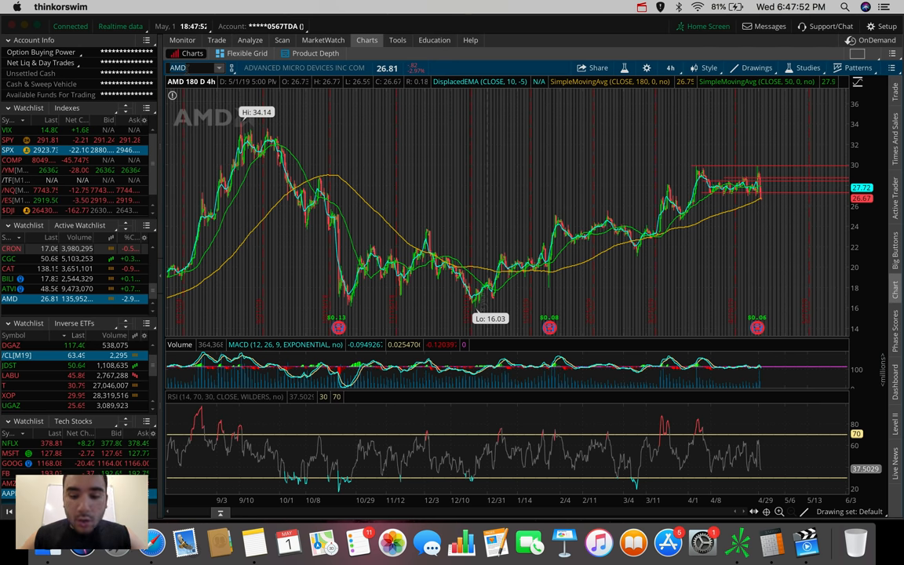
Chart Bloom Energy (BE) and begin a horizontal resistance line.
type("BE")
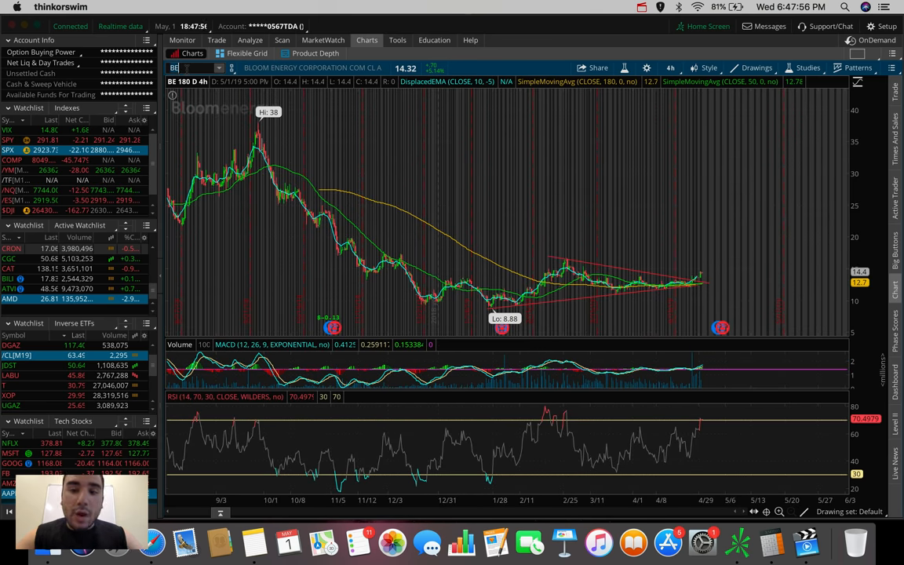
mouse_move(557, 306)
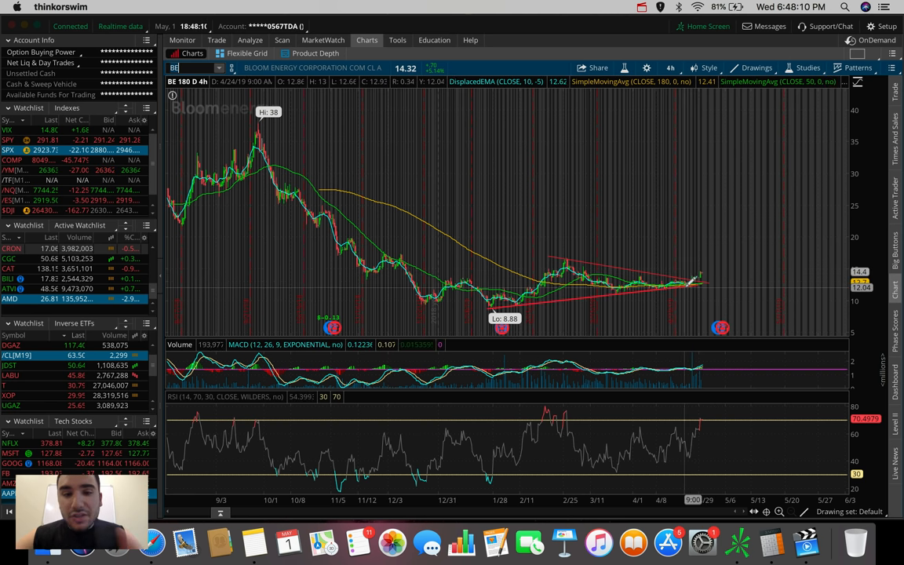
left_click(756, 67)
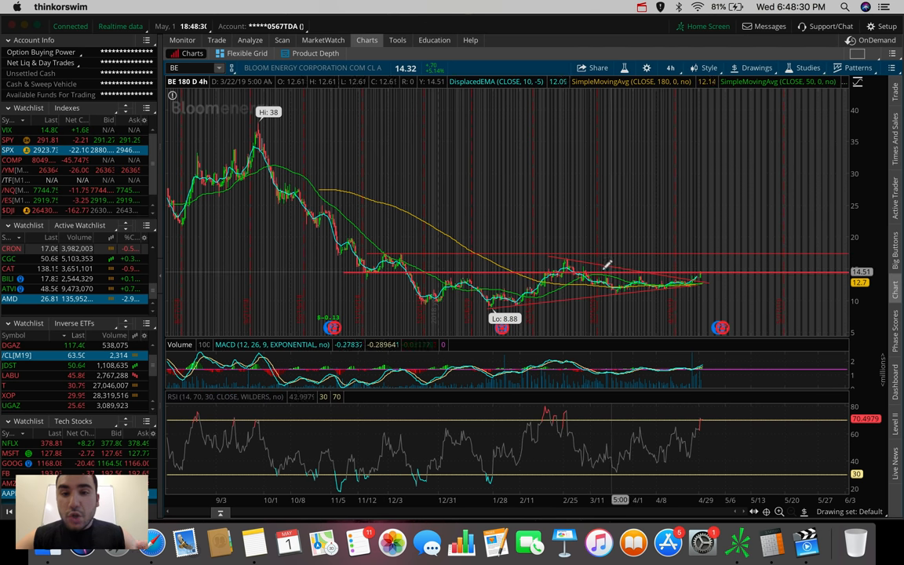
mouse_move(604, 263)
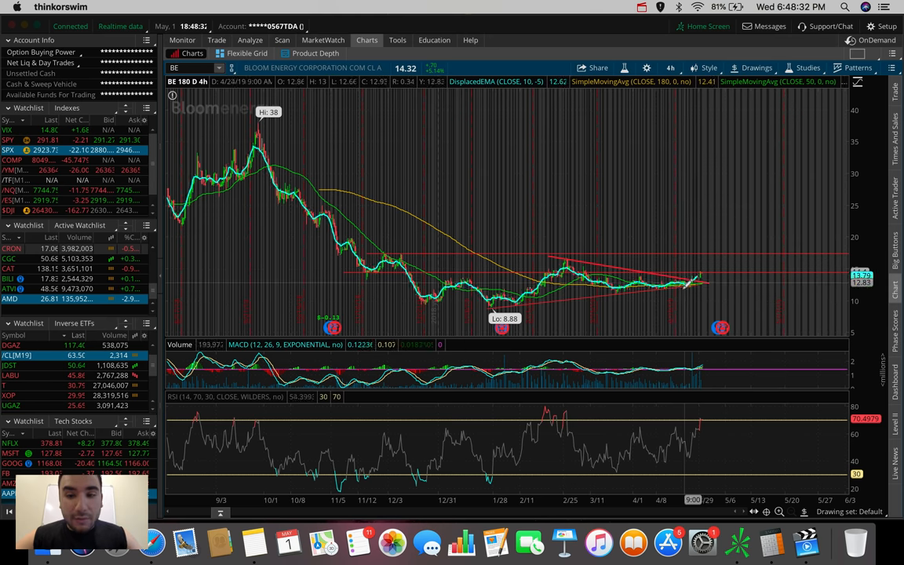
mouse_move(706, 275)
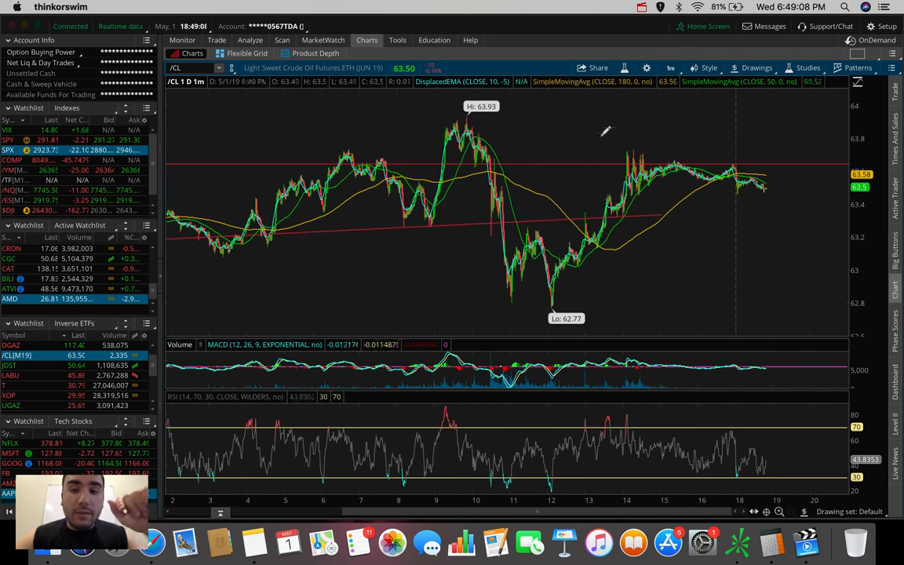
mouse_move(773, 180)
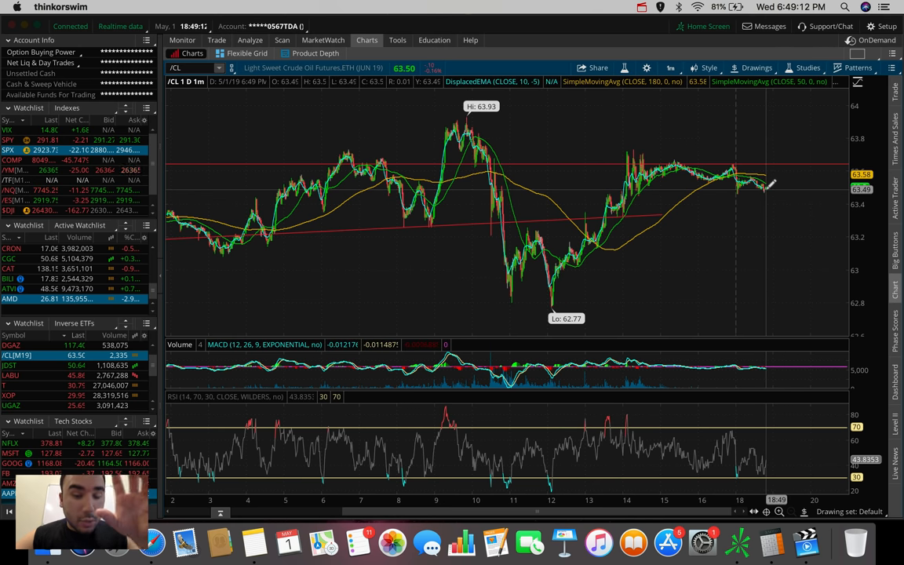
mouse_move(745, 152)
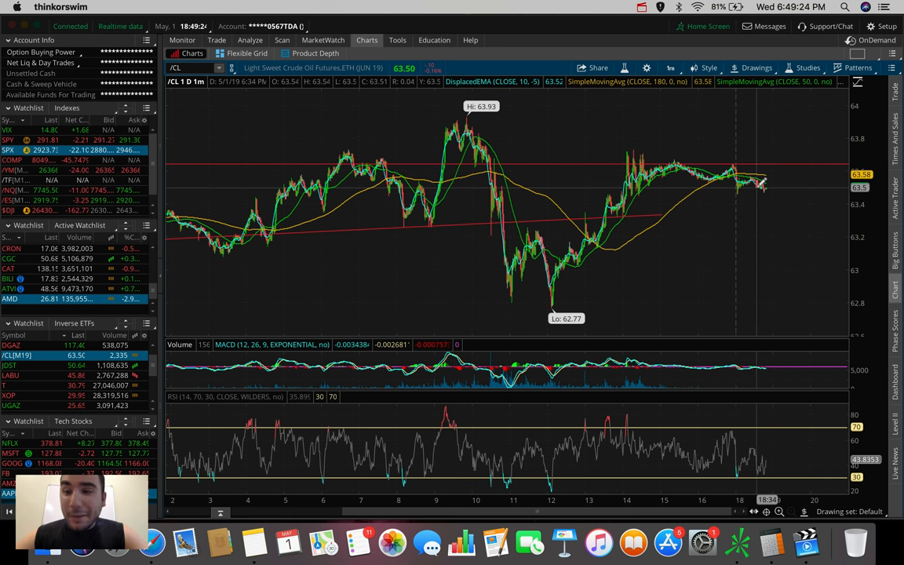
Switch the crude oil chart to a different time frame.
left_click(671, 68)
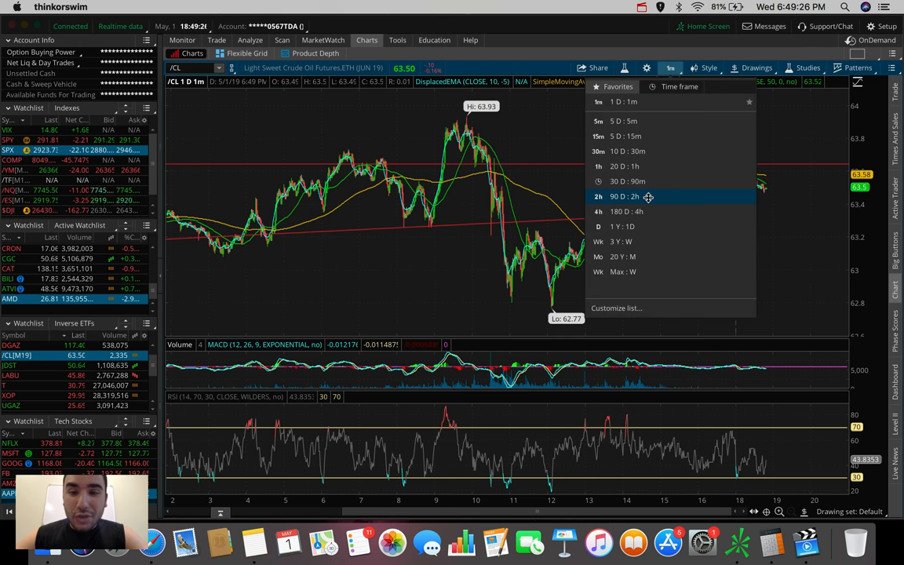
left_click(626, 211)
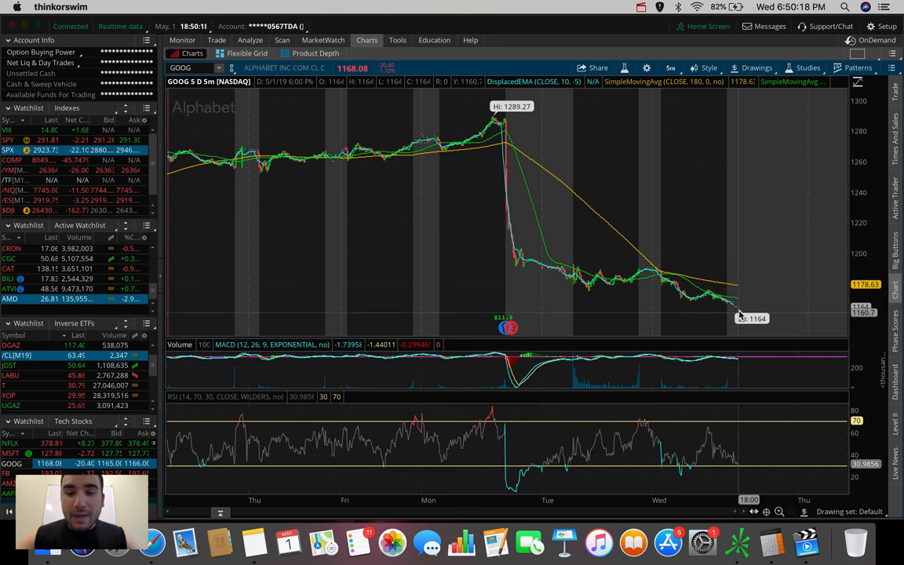
Open the time frame favorites menu on the GOOG chart.
left_click(670, 68)
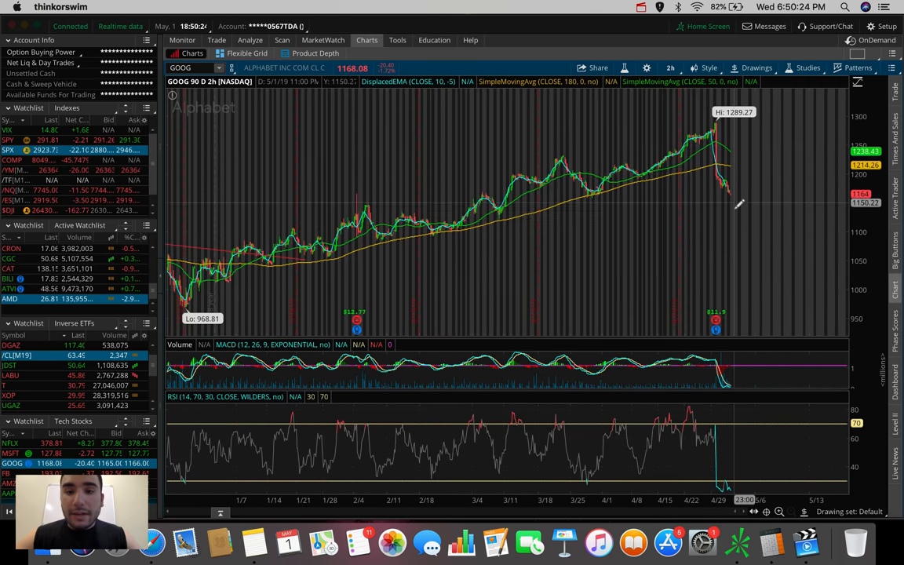
mouse_move(506, 208)
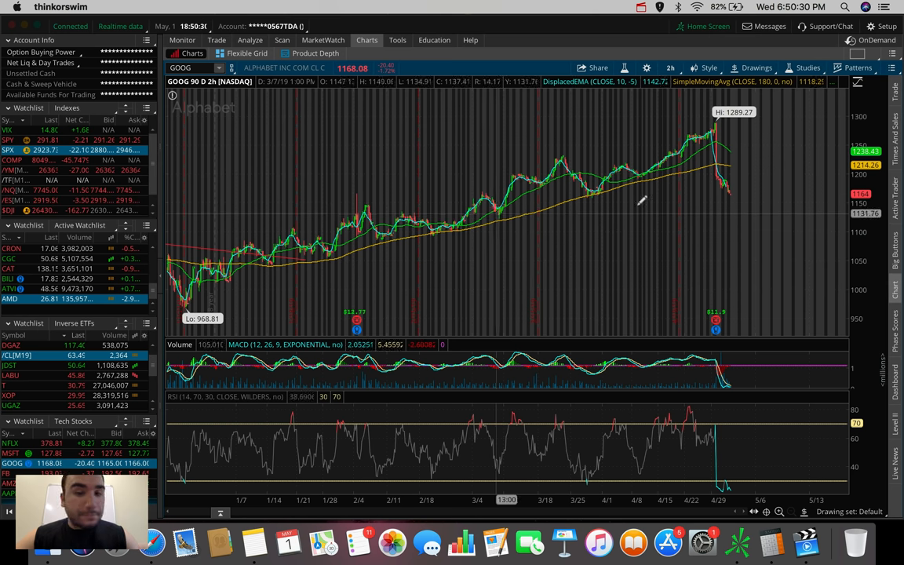
mouse_move(710, 208)
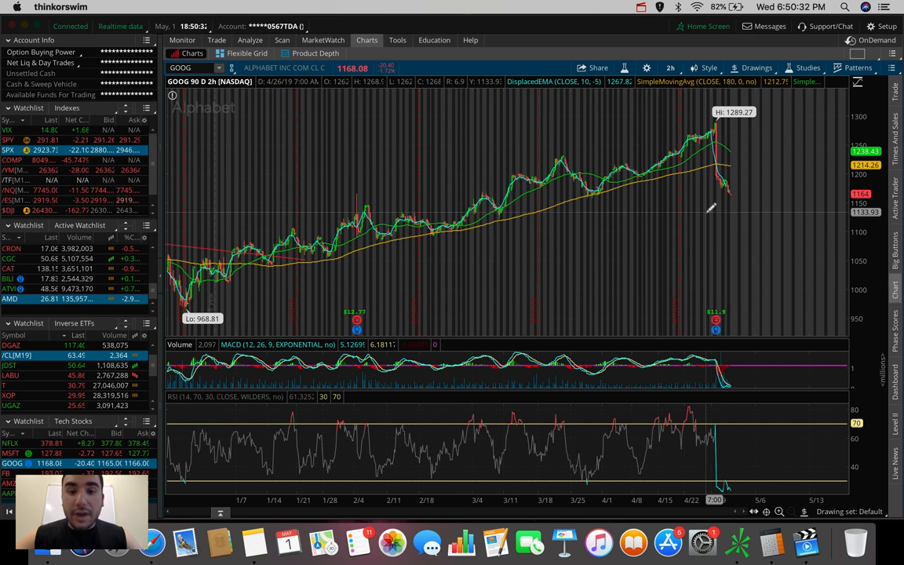
mouse_move(738, 202)
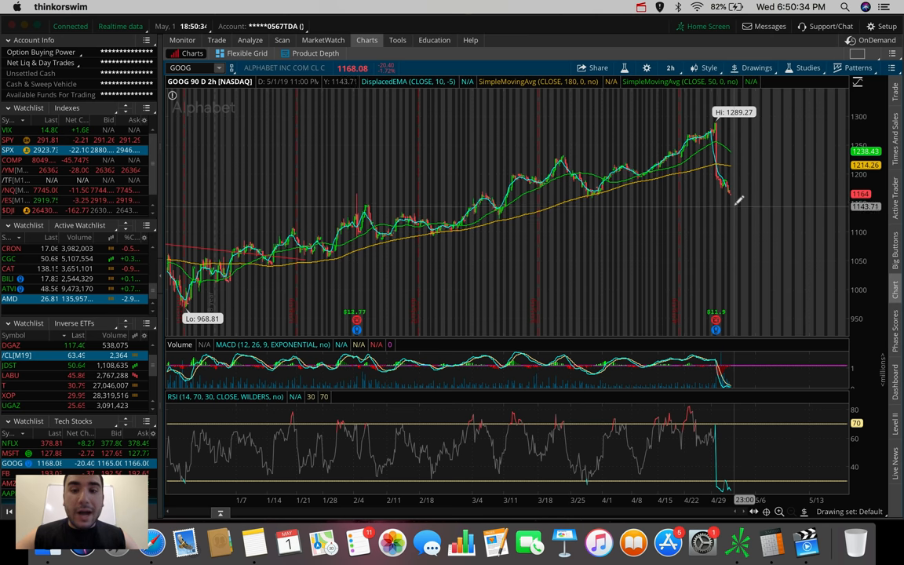
mouse_move(742, 145)
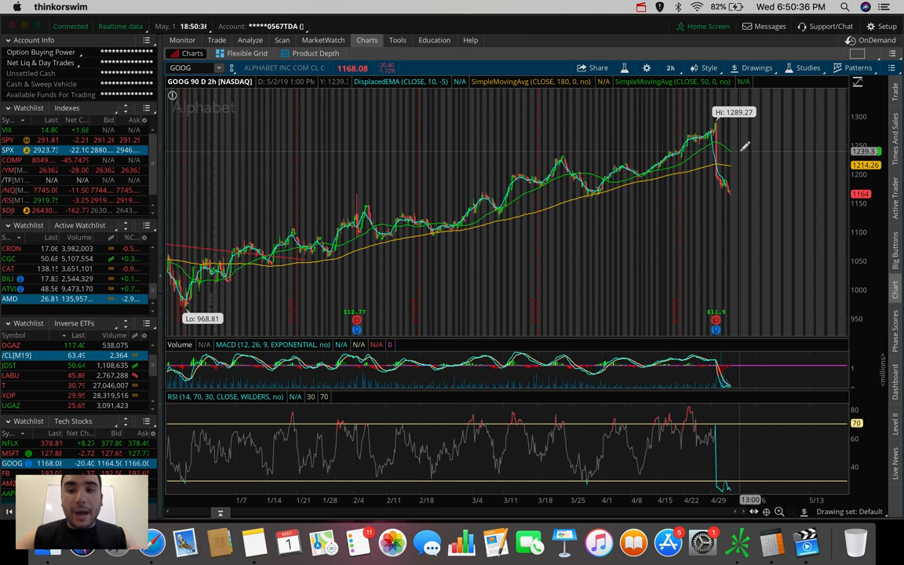